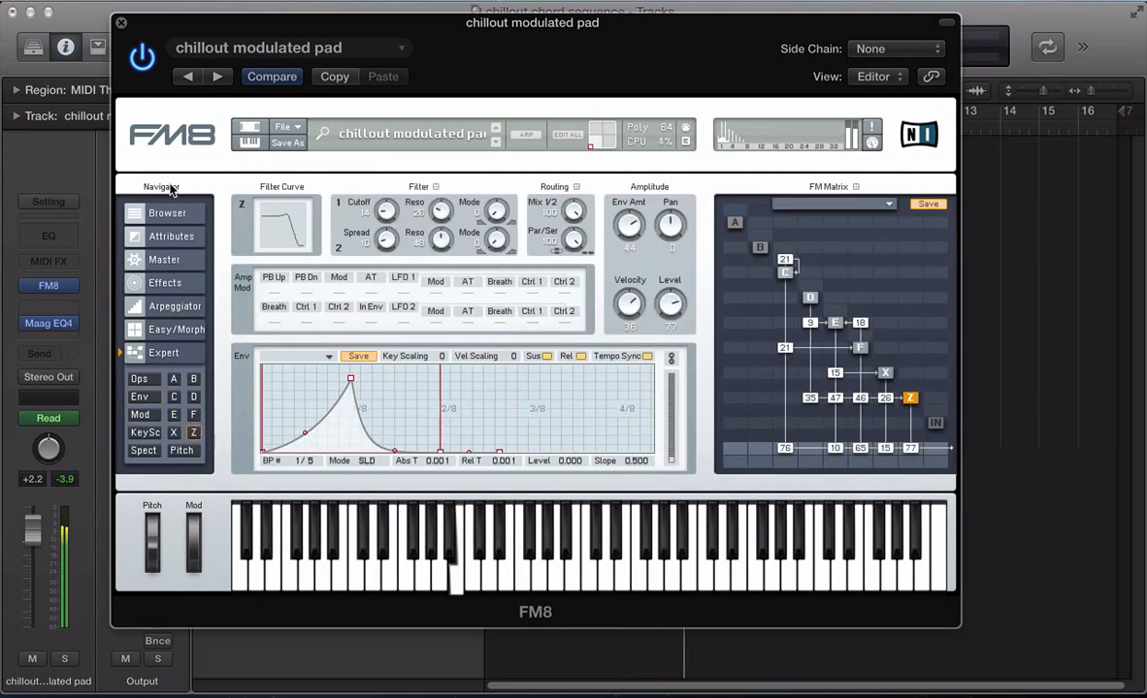
# - Show the Ops page with the chillout pad's six operators
pyautogui.click(141, 380)
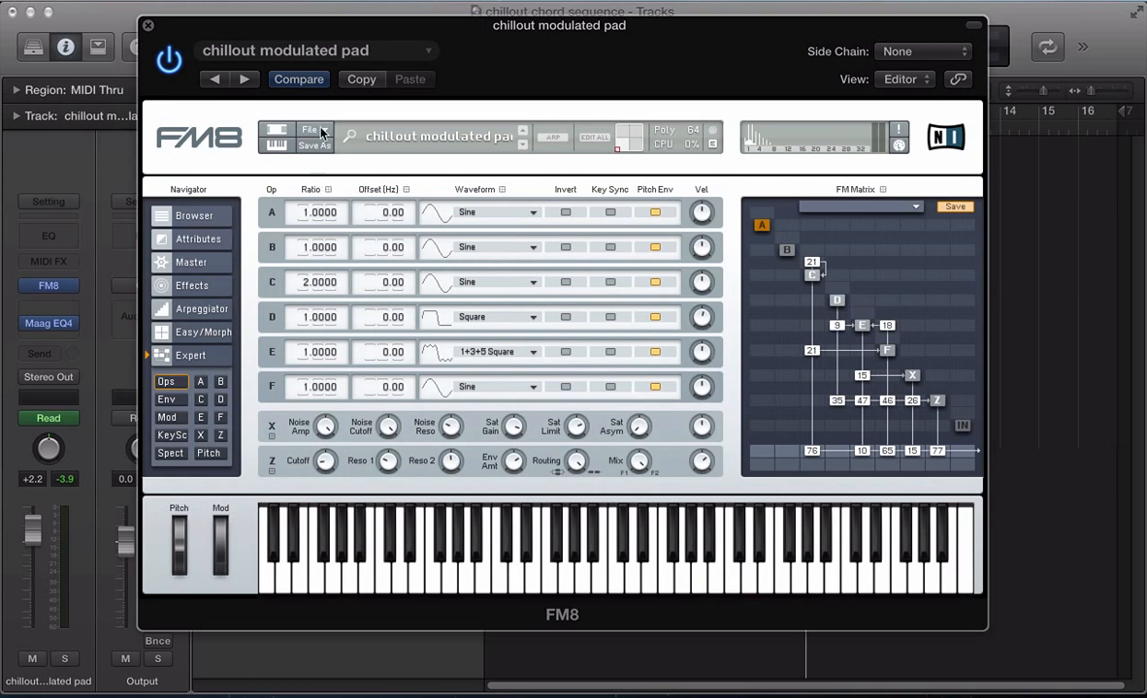
# - Start a new blank sound and lower operator F's output level to 64
pyautogui.click(308, 136)
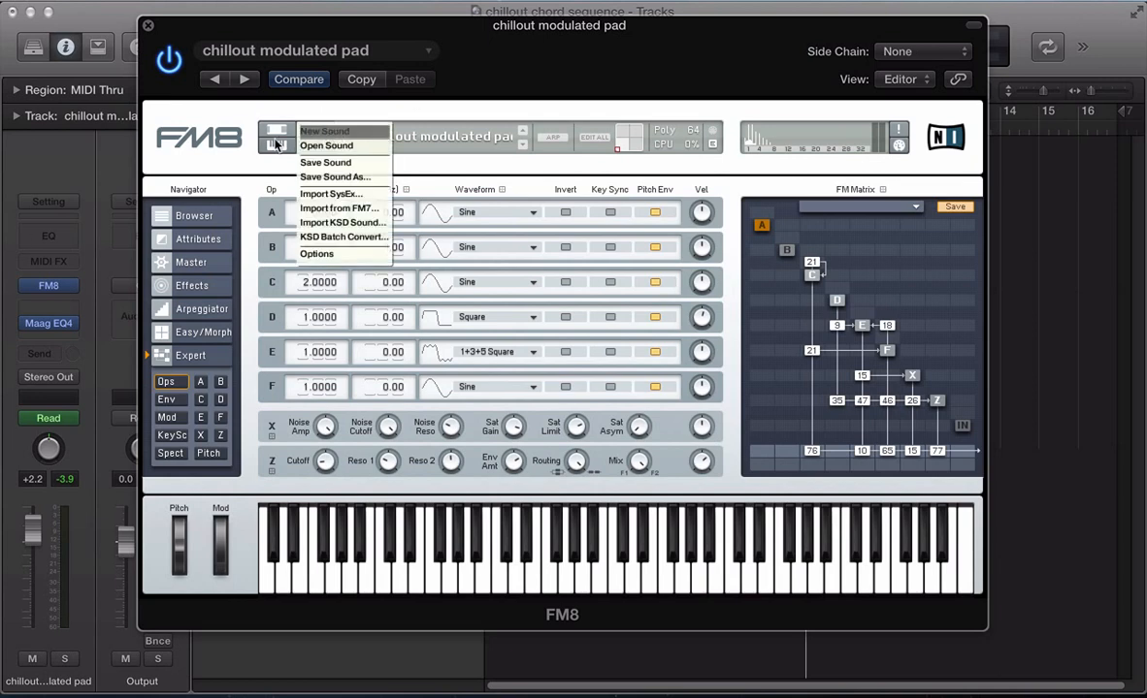
pyautogui.click(325, 131)
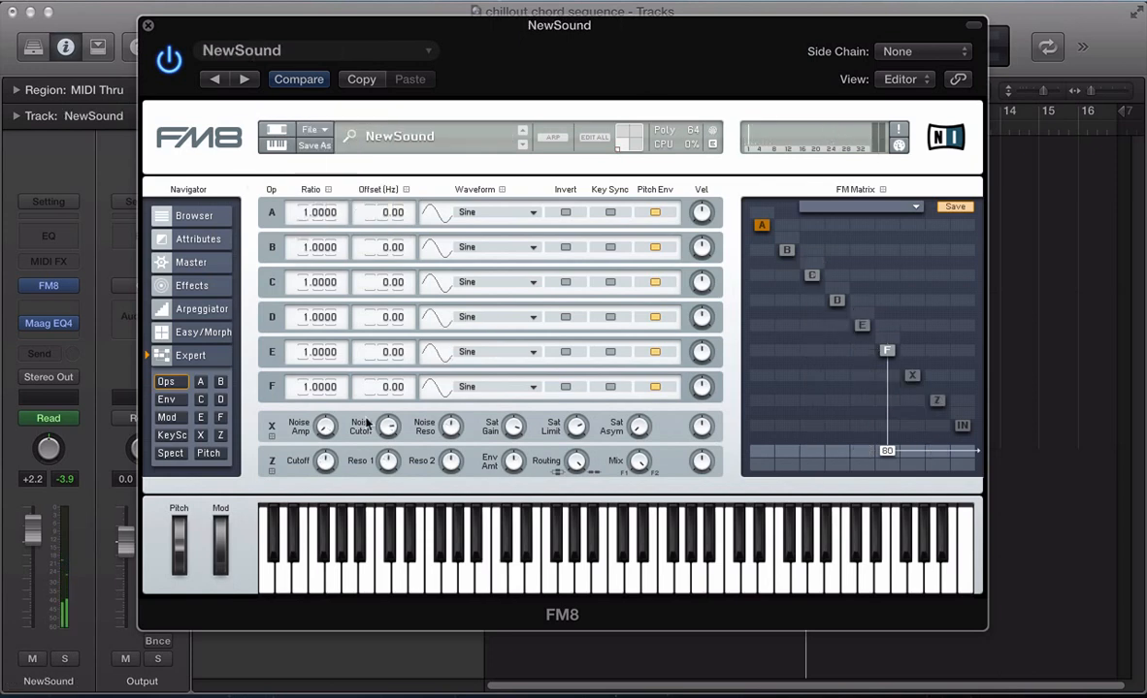
pyautogui.moveTo(736, 330)
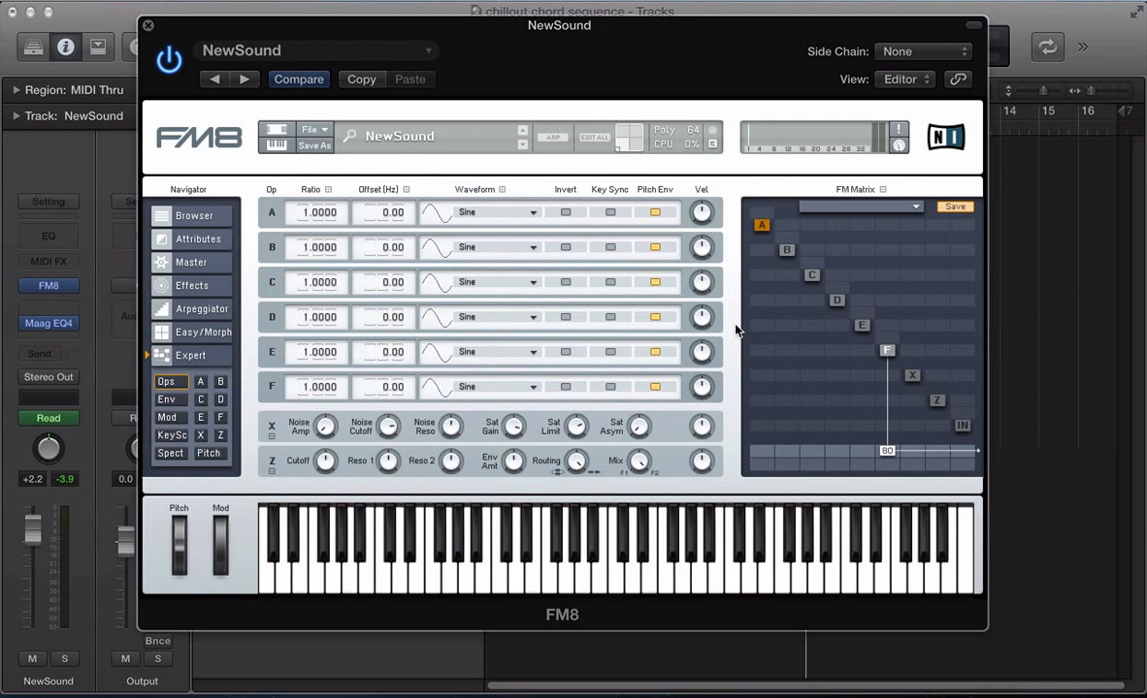
pyautogui.moveTo(909, 422)
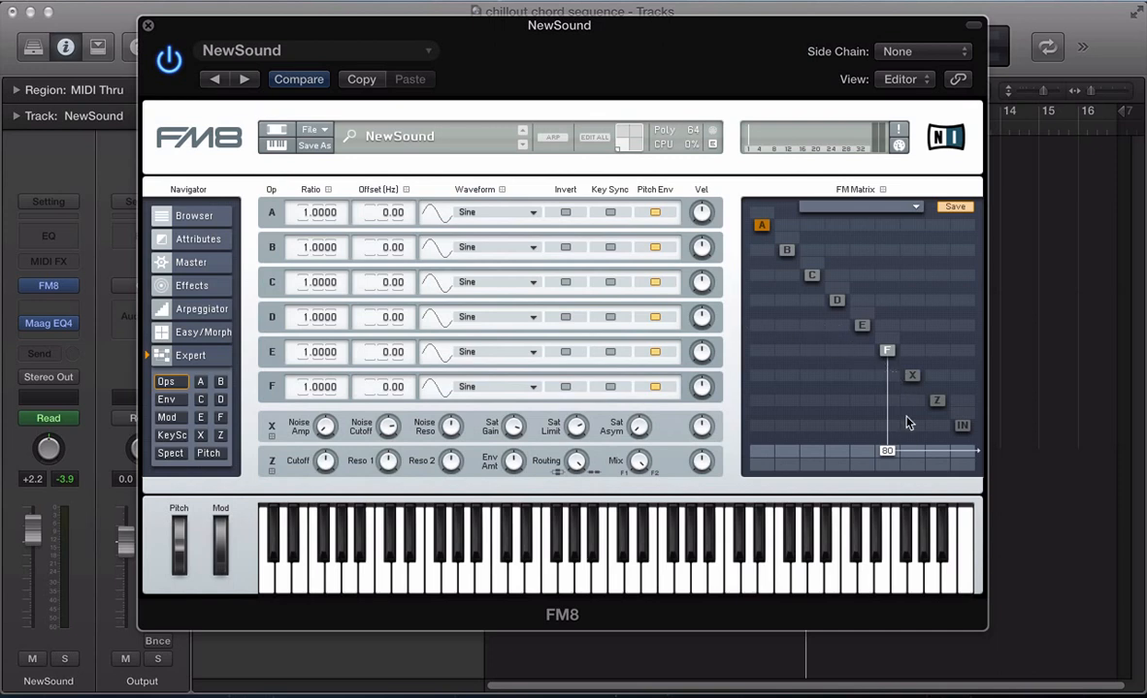
pyautogui.moveTo(878, 430)
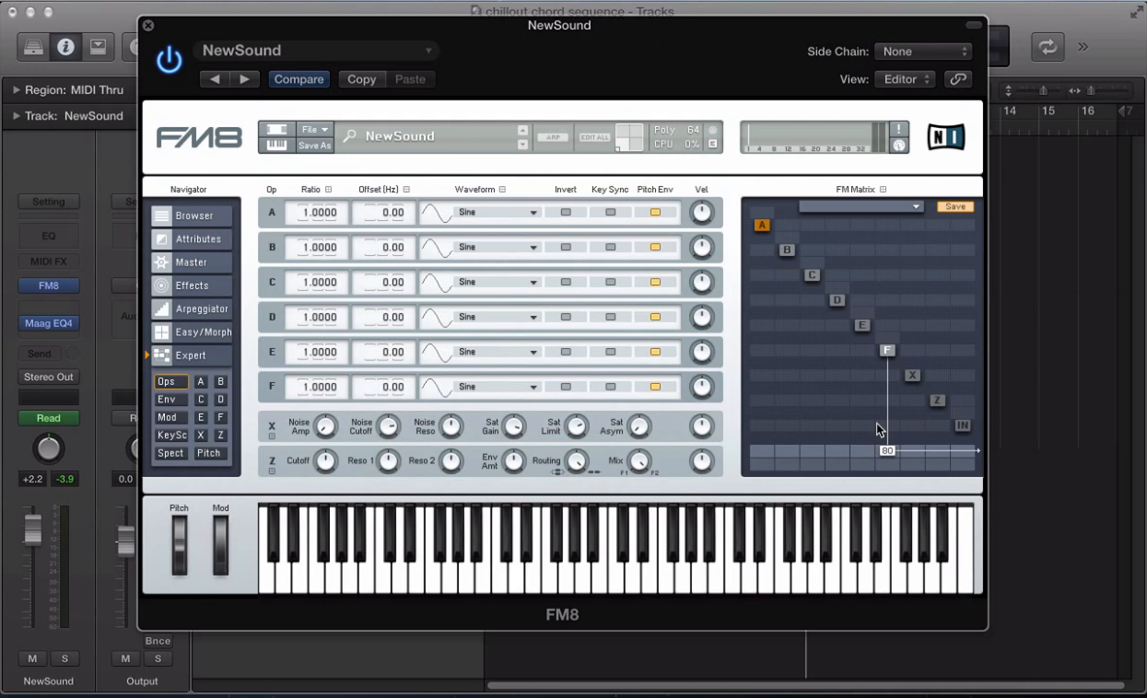
pyautogui.moveTo(346, 391)
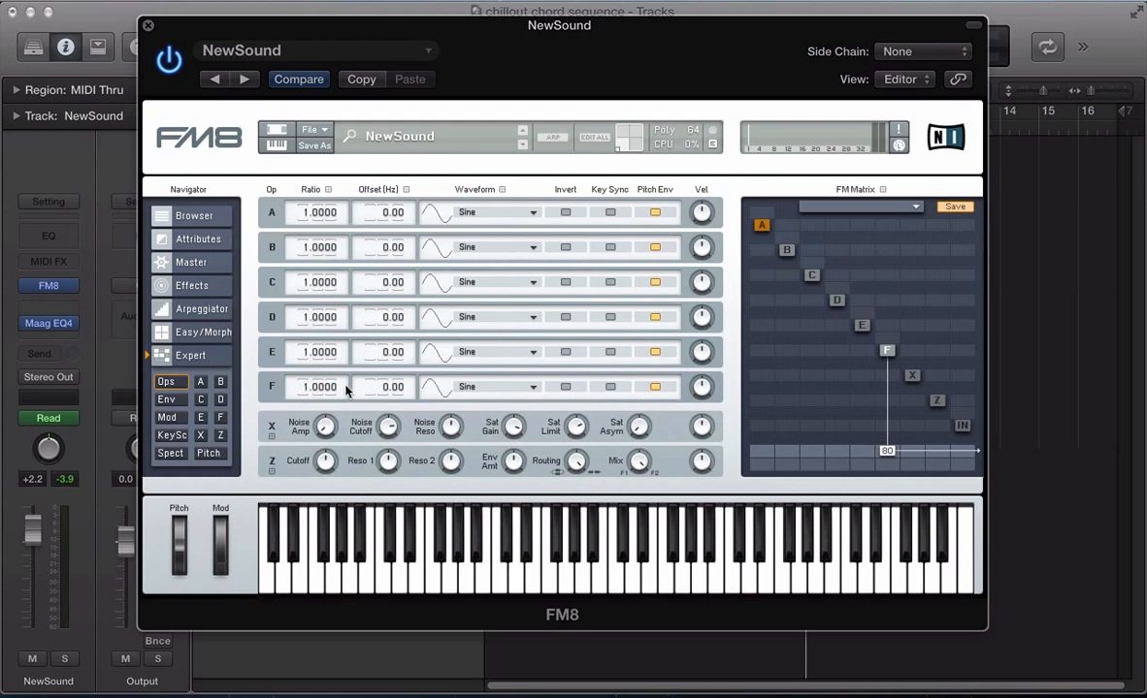
pyautogui.moveTo(424, 390)
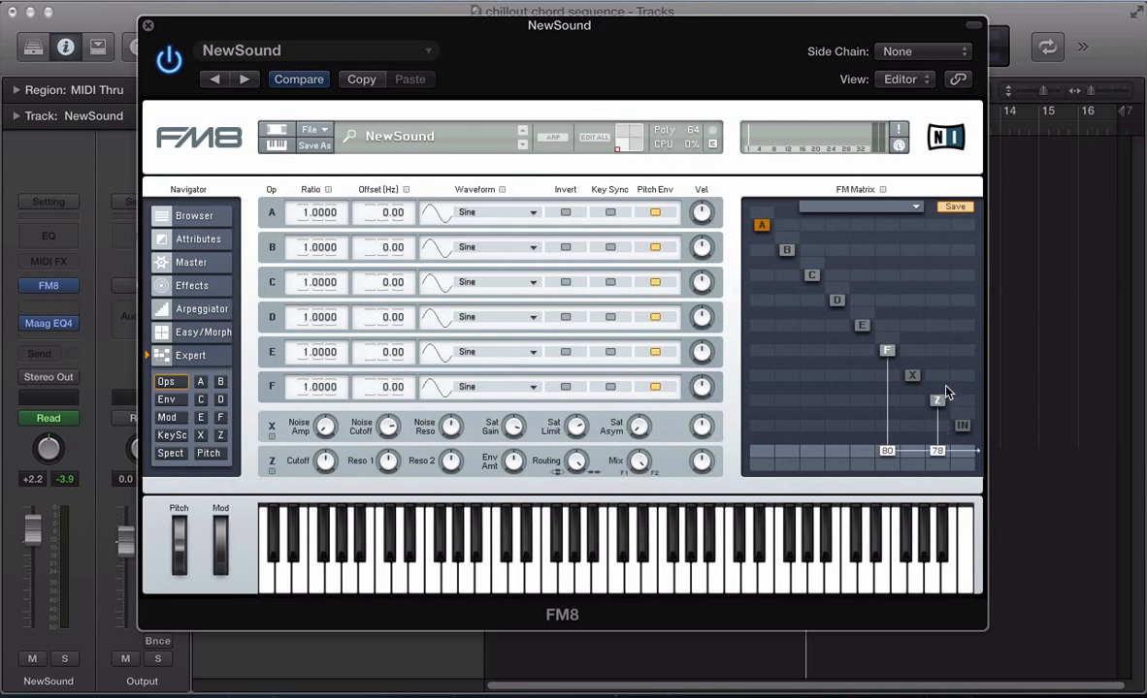
pyautogui.moveTo(851, 437)
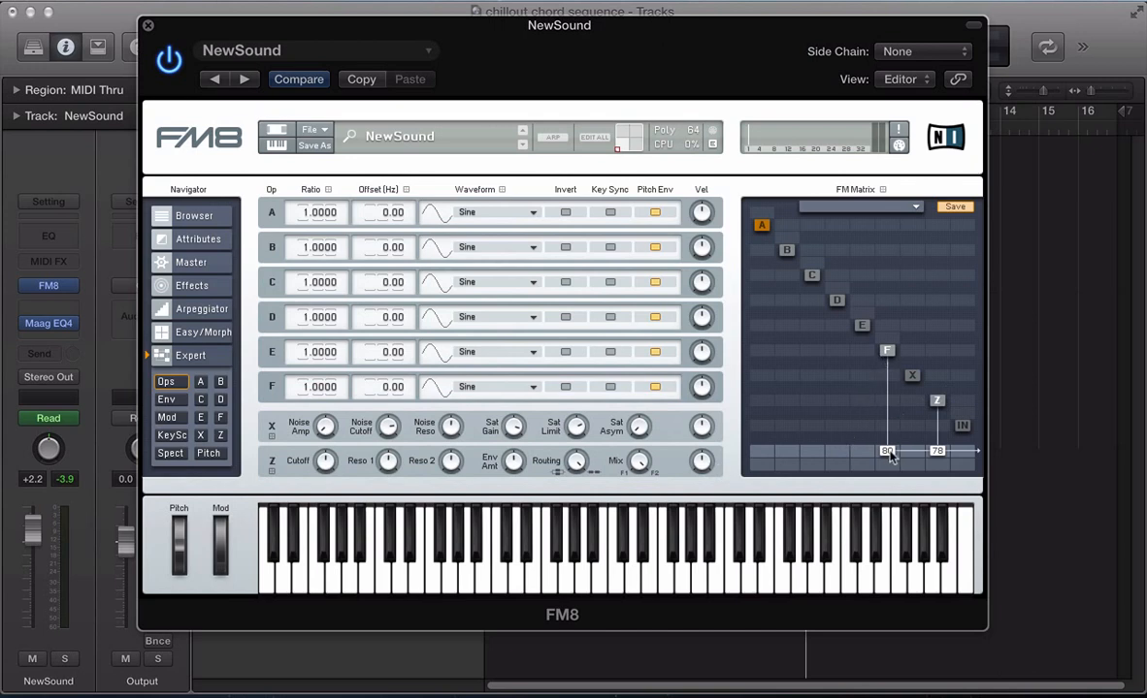
pyautogui.moveTo(887, 456); pyautogui.dragTo(887, 465)
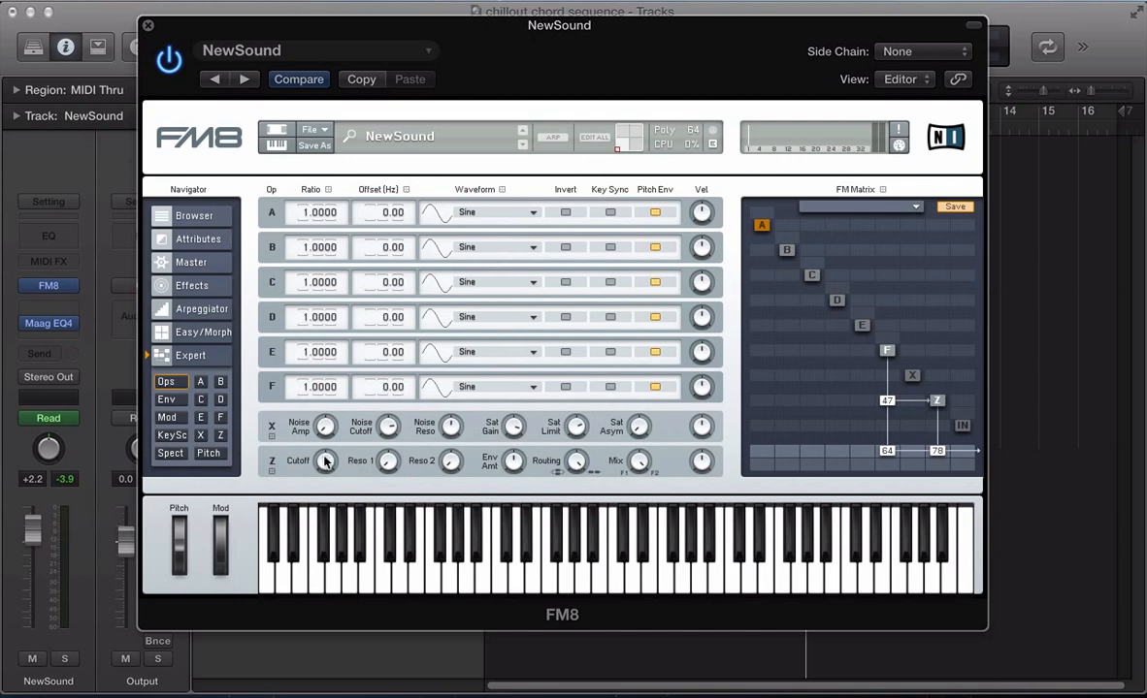
pyautogui.moveTo(1023, 501)
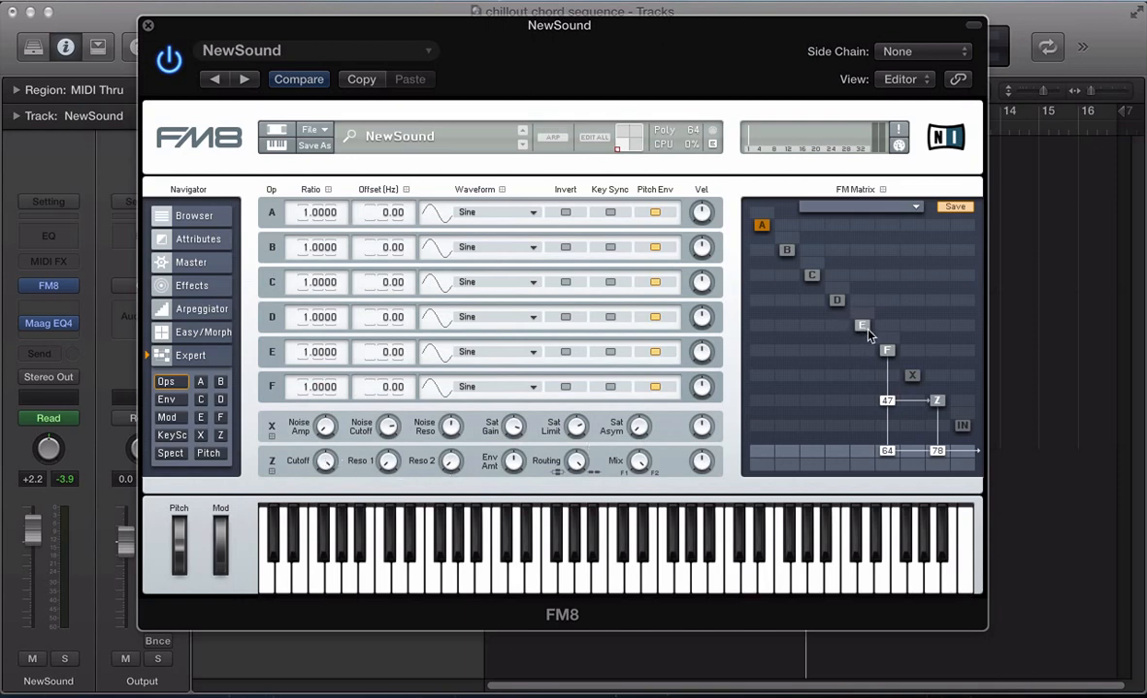
pyautogui.moveTo(852, 374)
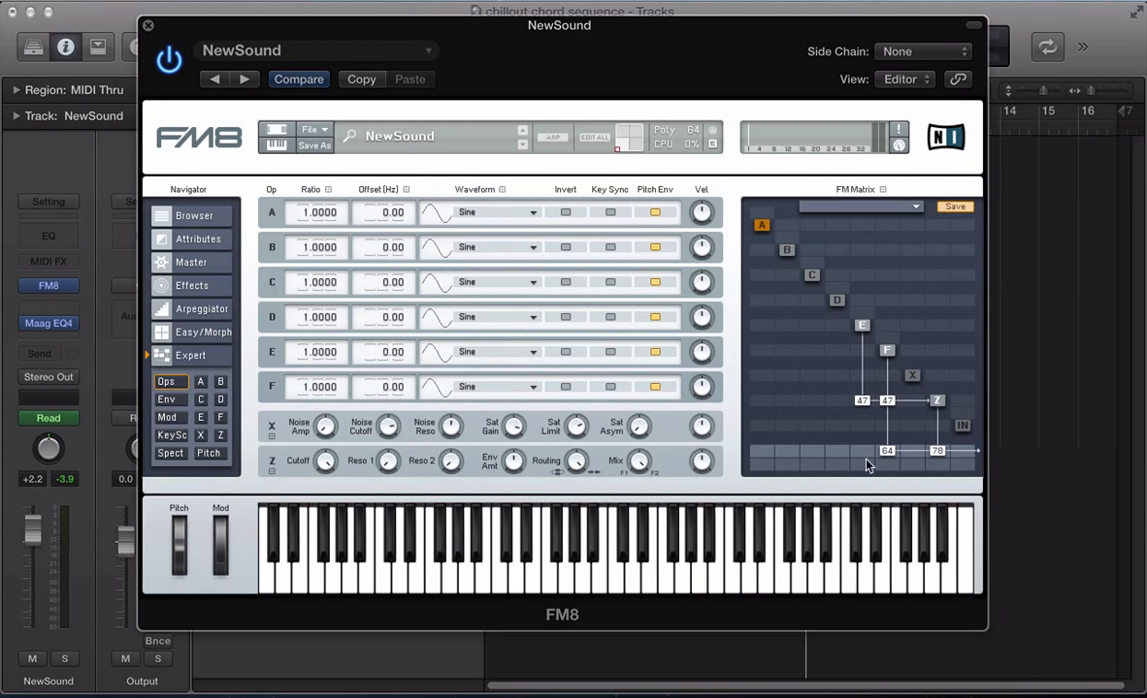
pyautogui.moveTo(854, 452)
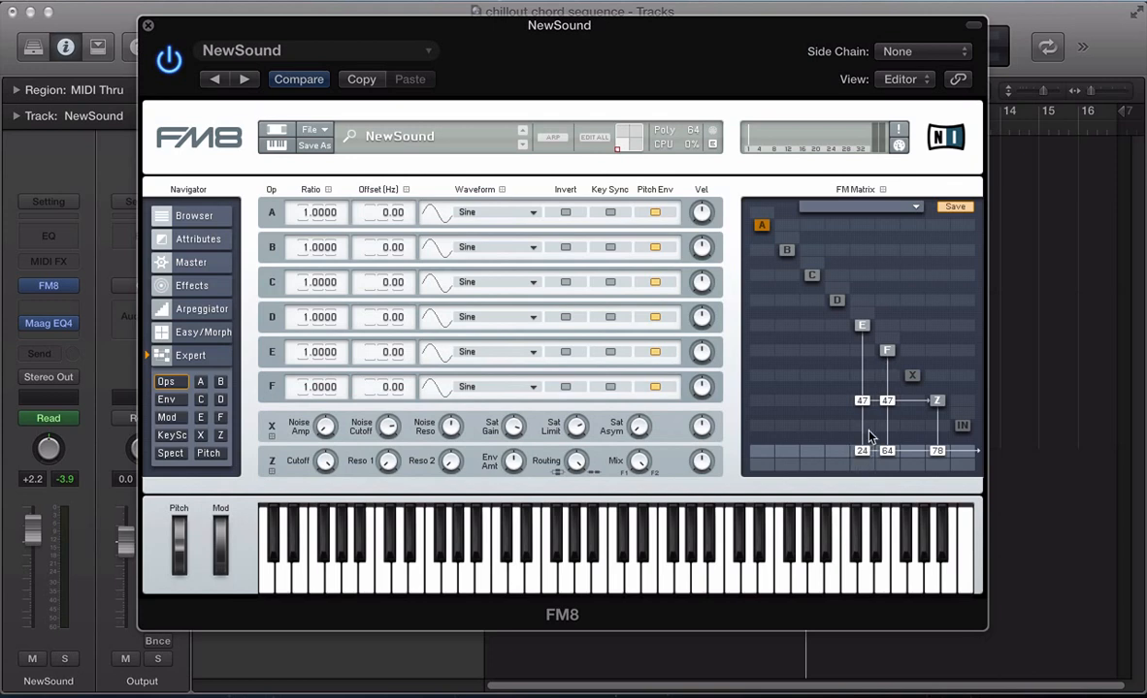
# - Give operator E the 1+3+5 Square waveform
pyautogui.click(516, 212)
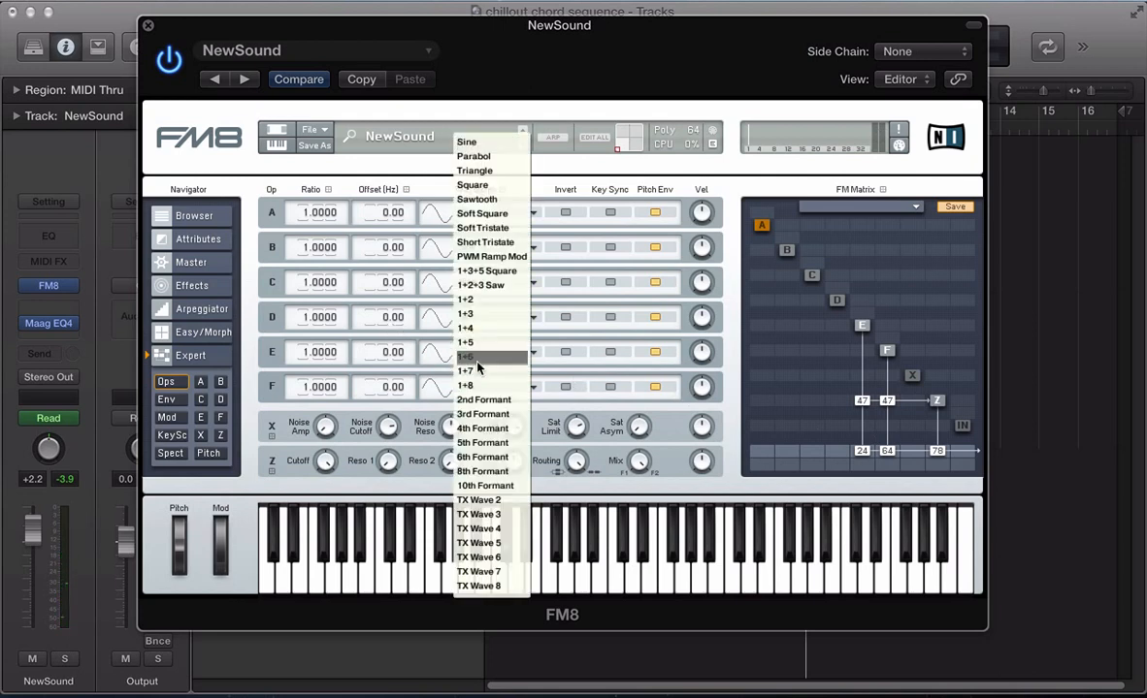
pyautogui.moveTo(488, 271)
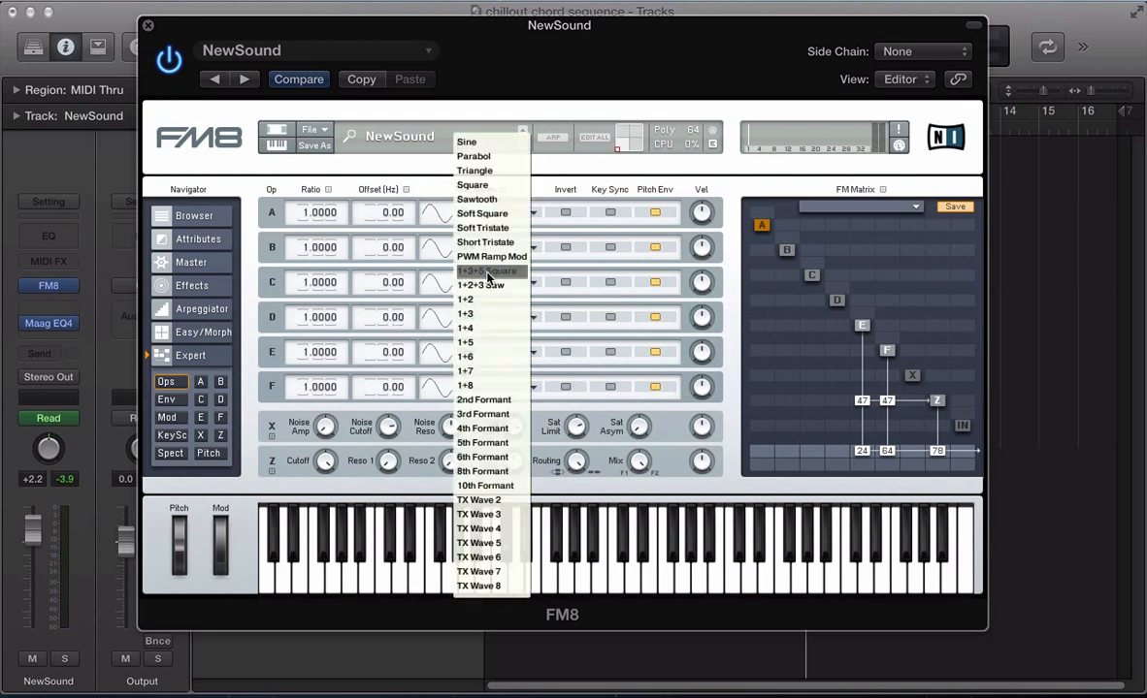
pyautogui.click(490, 269)
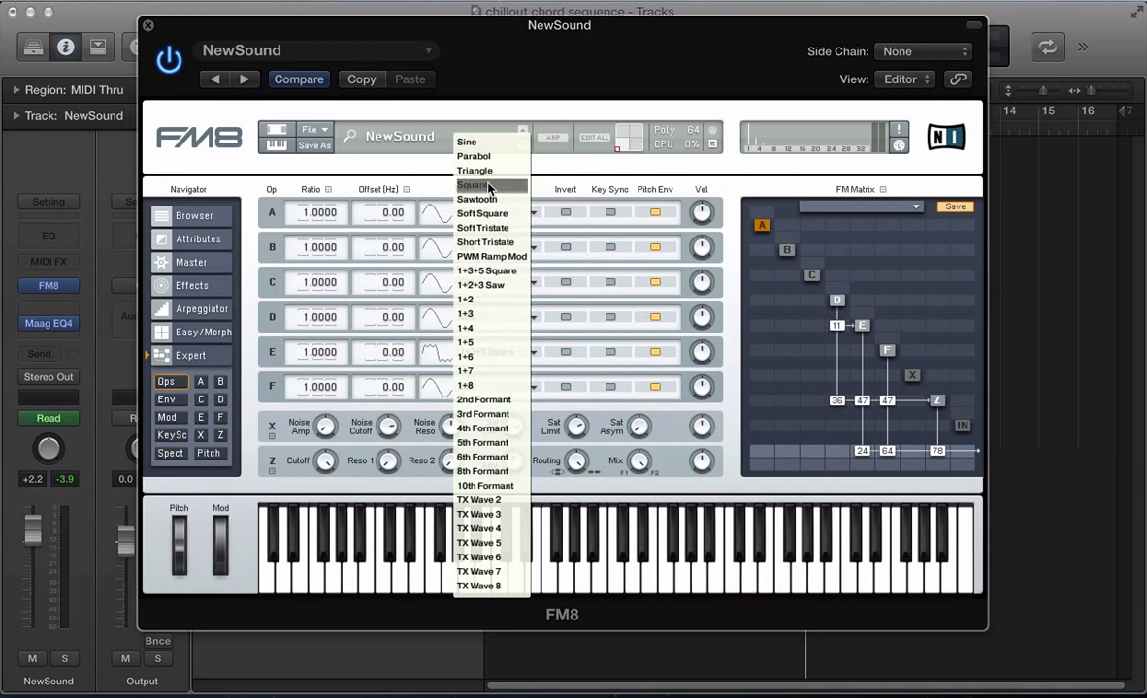
# - Make operator D a square wave, raise C's output to 78, and set C's ratio to 2
pyautogui.click(472, 184)
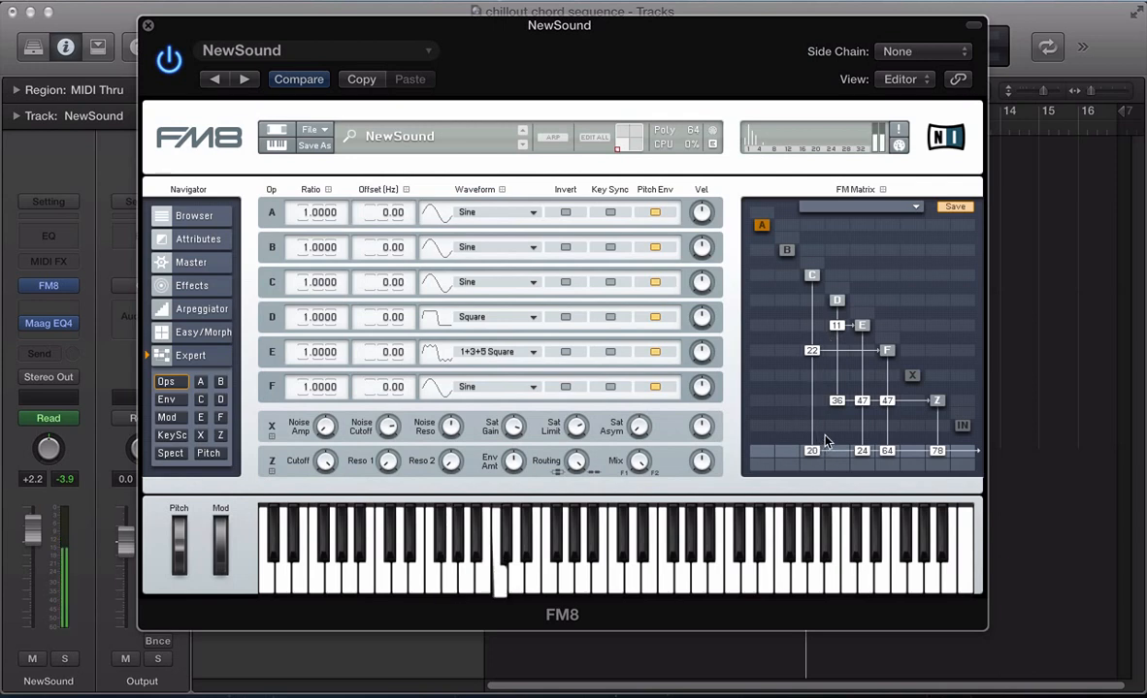
pyautogui.moveTo(812, 449); pyautogui.dragTo(812, 422)
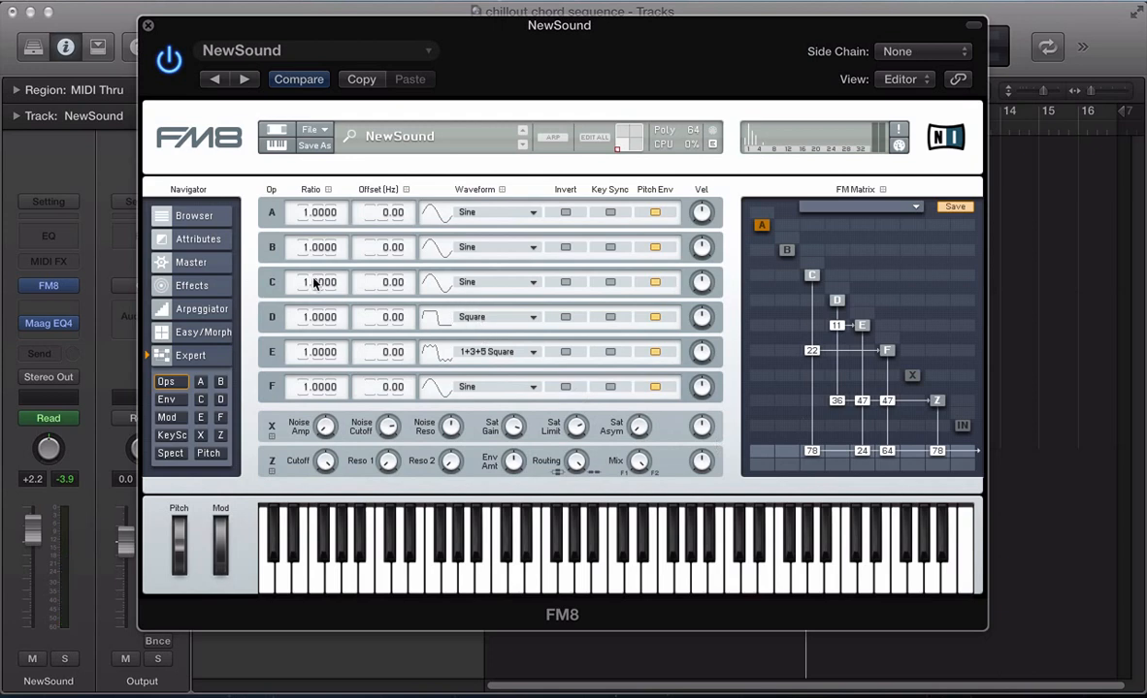
pyautogui.moveTo(305, 283)
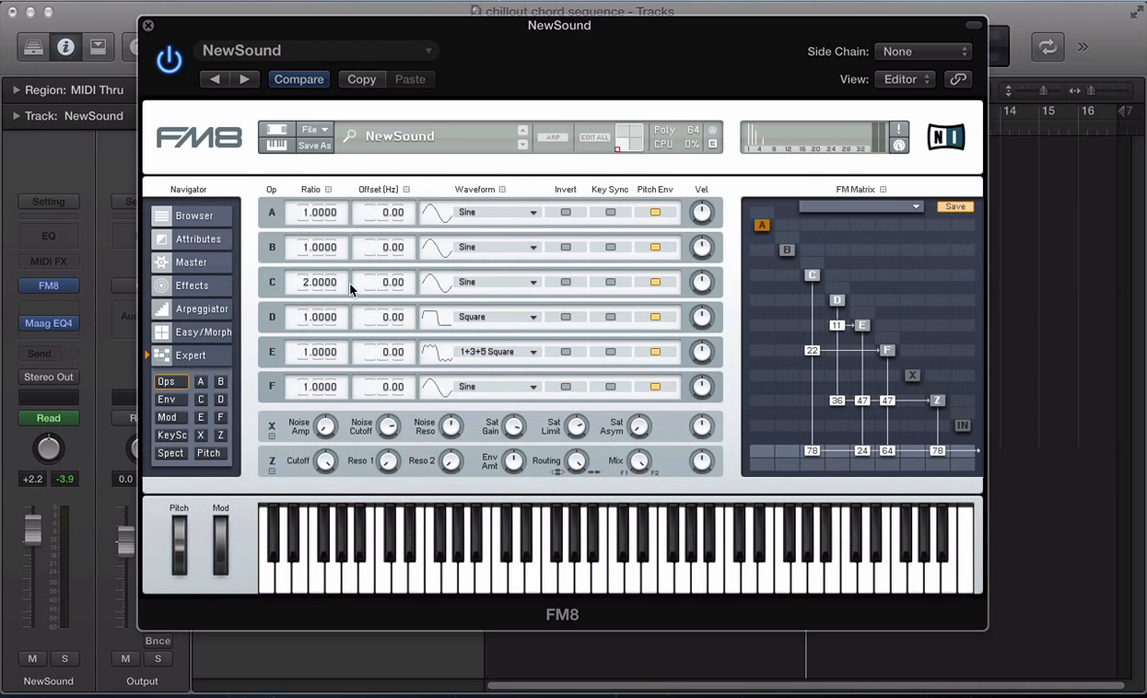
pyautogui.click(502, 567)
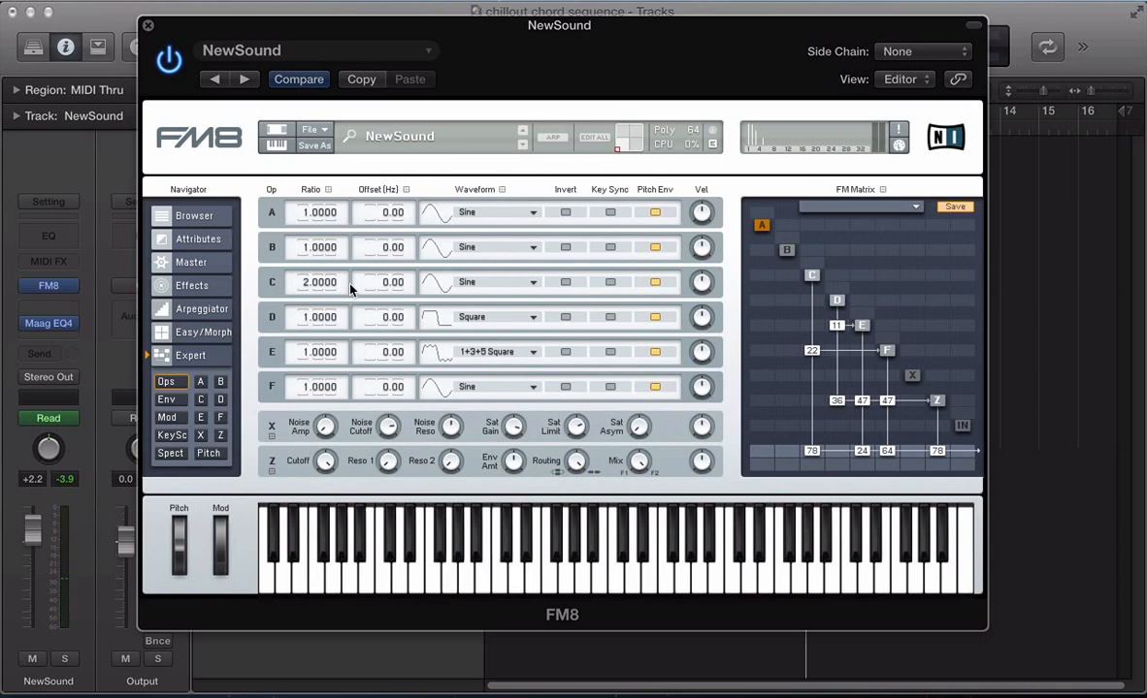
pyautogui.moveTo(912, 376)
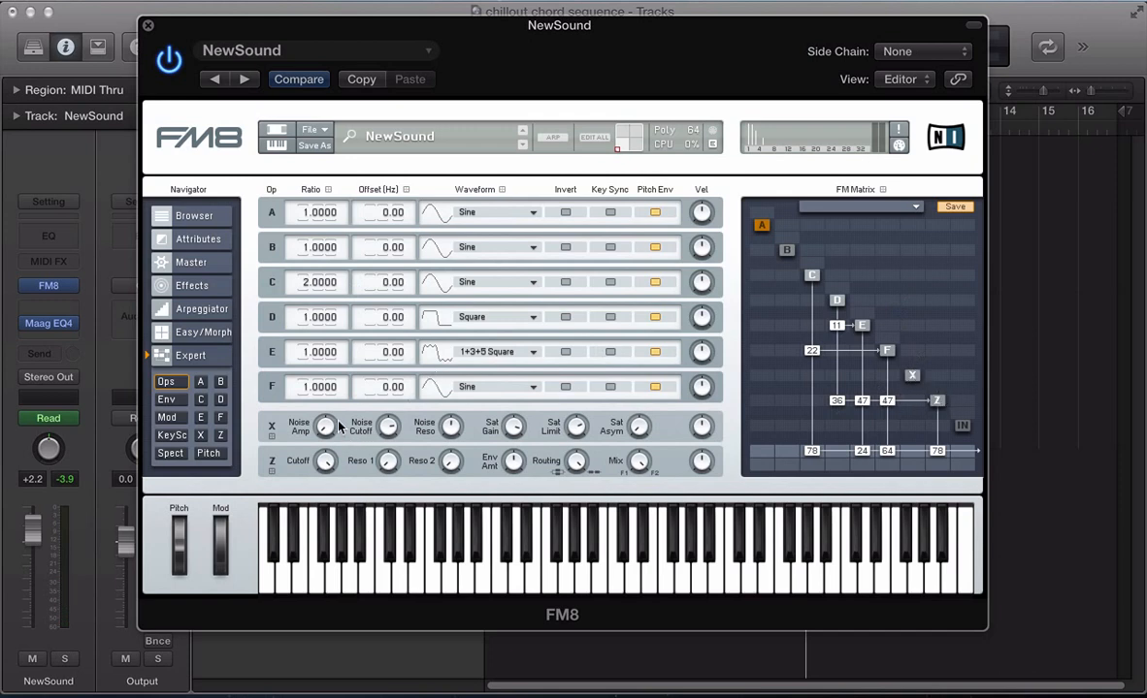
pyautogui.moveTo(318, 427)
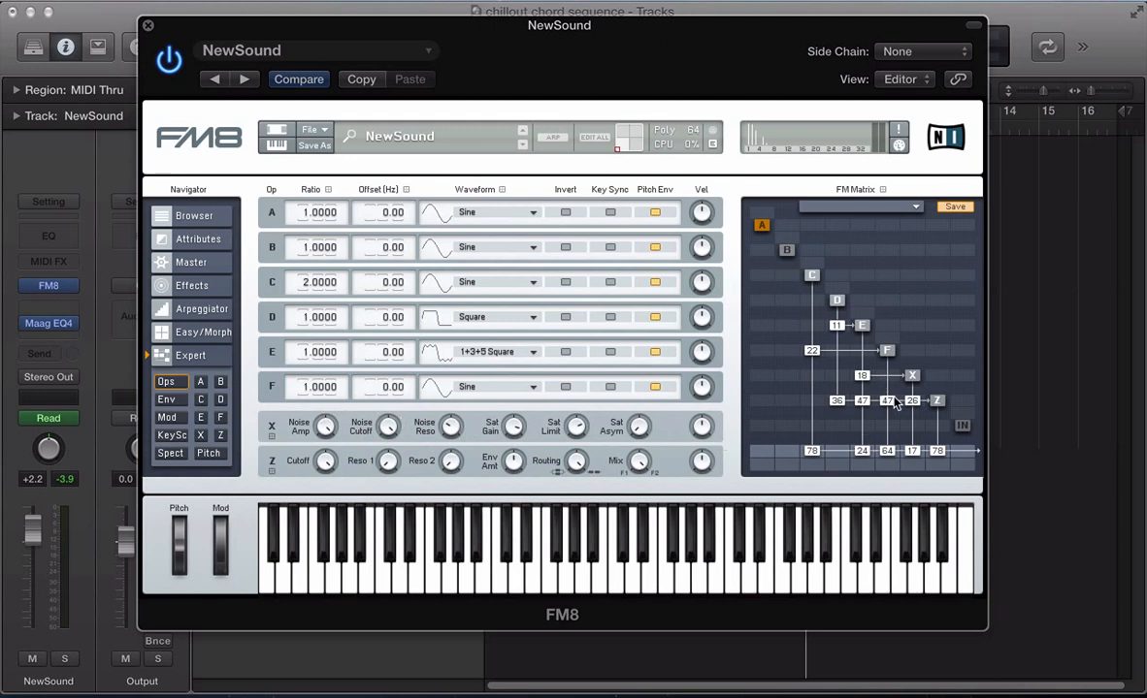
pyautogui.moveTo(984, 395)
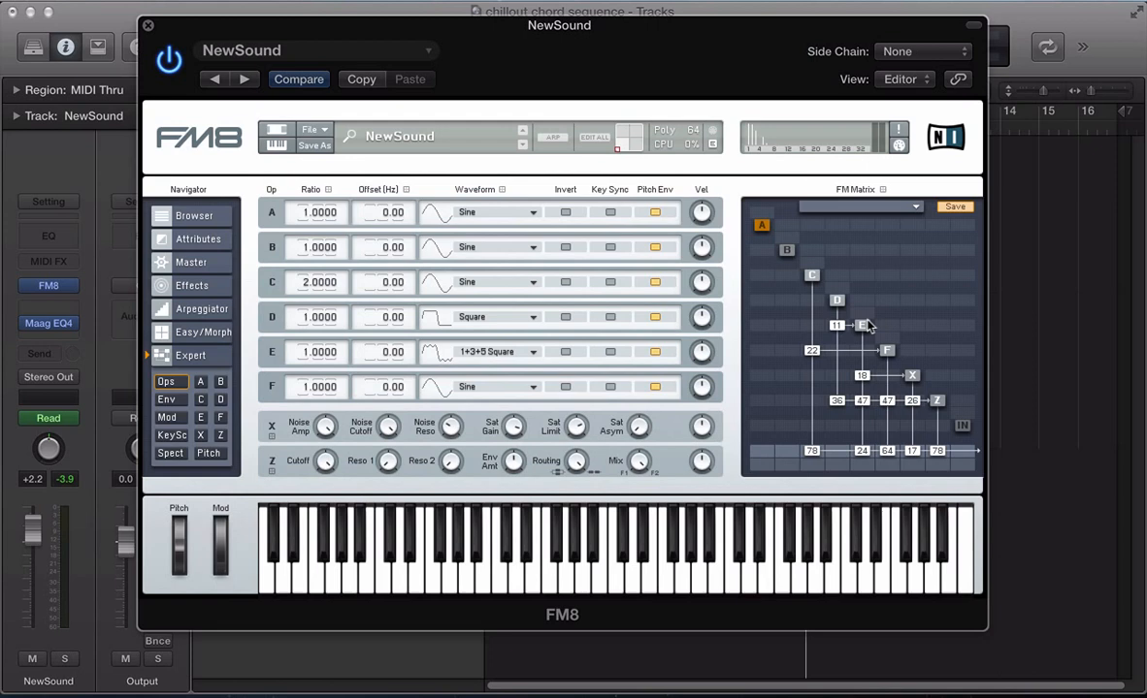
pyautogui.moveTo(775, 300)
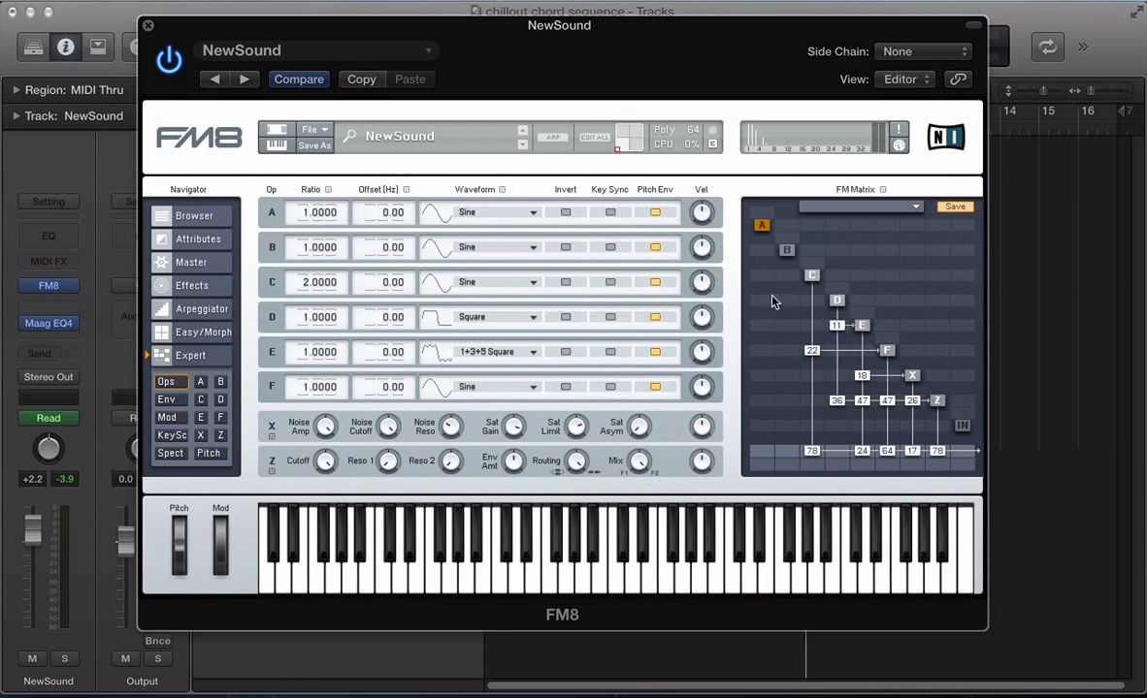
pyautogui.moveTo(892, 335)
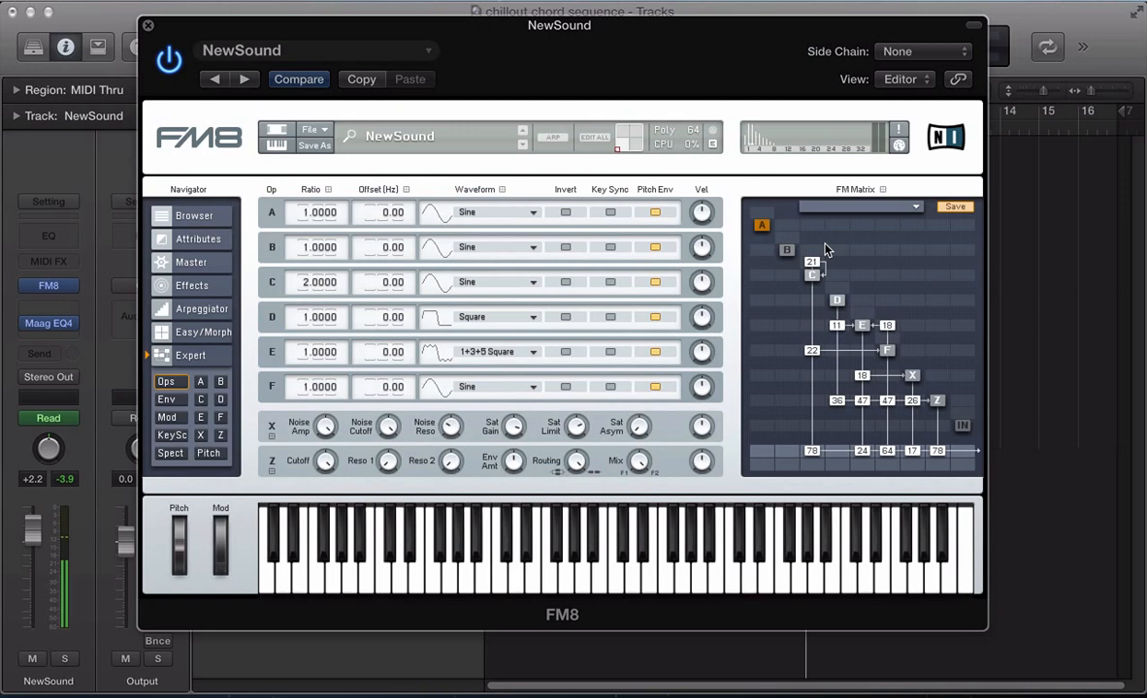
# - Open the Master settings page
pyautogui.click(191, 262)
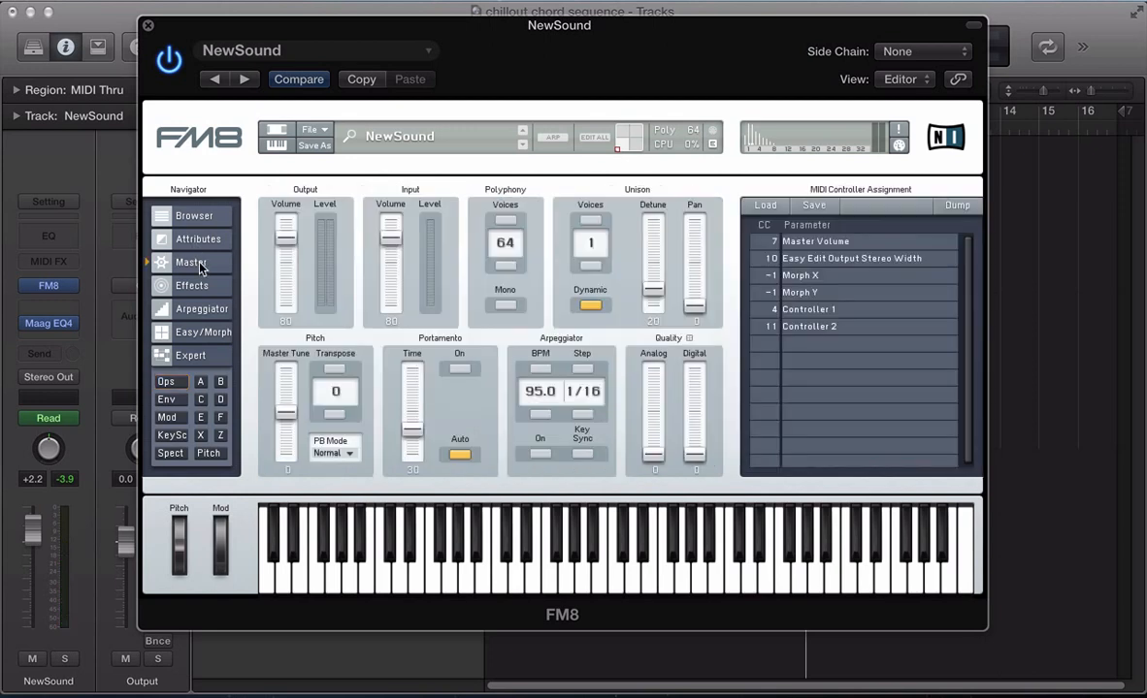
# - Add a second unison voice with detune 59 and stereo pan spread 39
pyautogui.moveTo(590, 243); pyautogui.dragTo(590, 228)
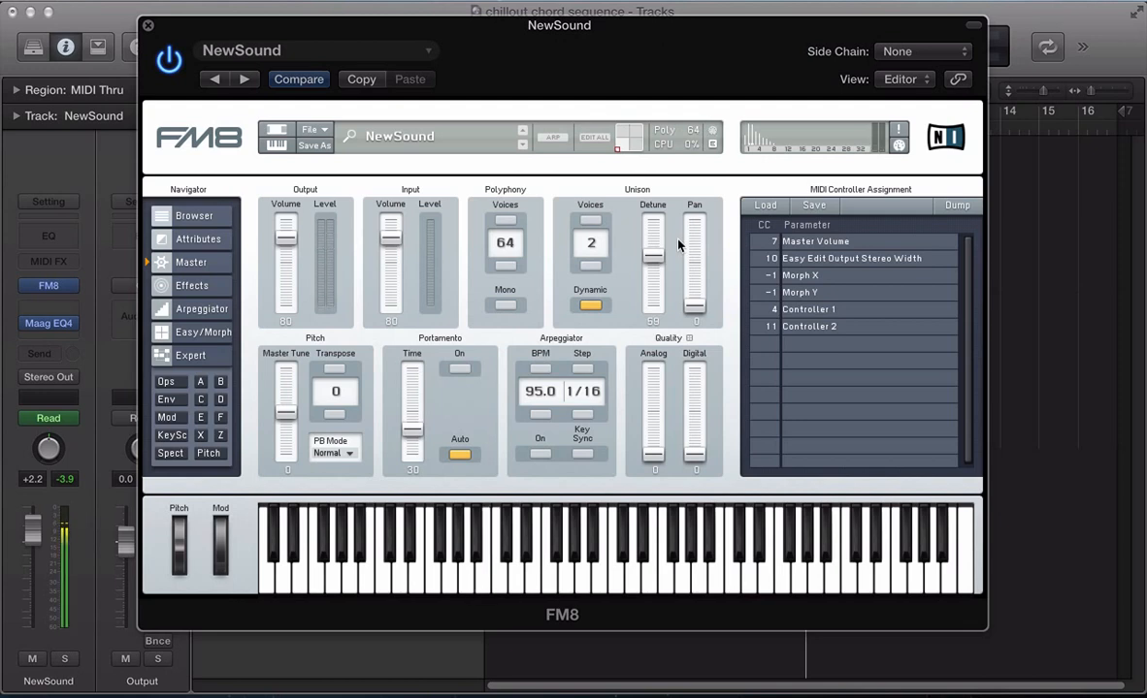
pyautogui.moveTo(694, 242); pyautogui.dragTo(694, 281)
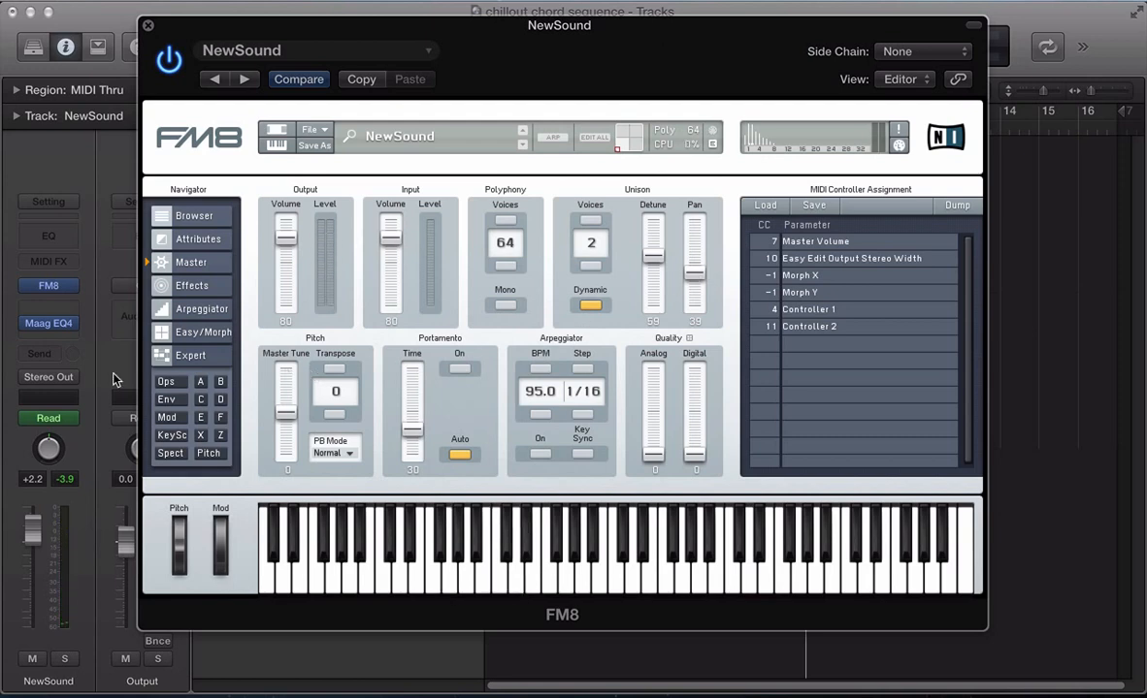
# - Shorten the decay of operator F's envelope, linked with D and E
pyautogui.click(167, 399)
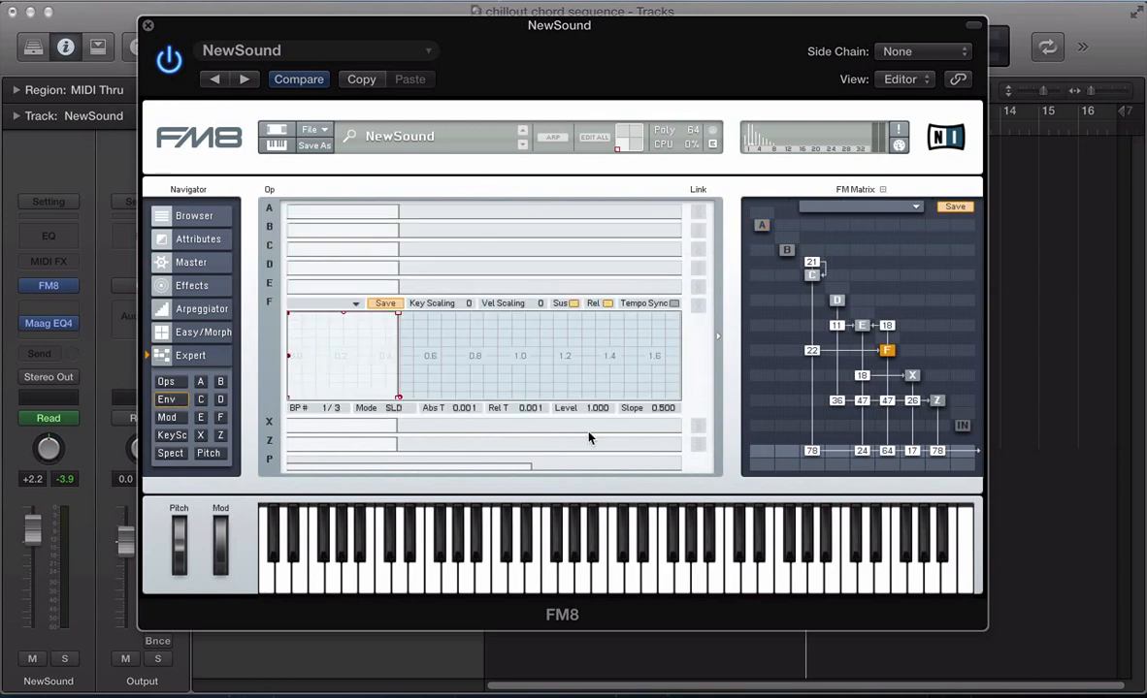
pyautogui.moveTo(705, 285)
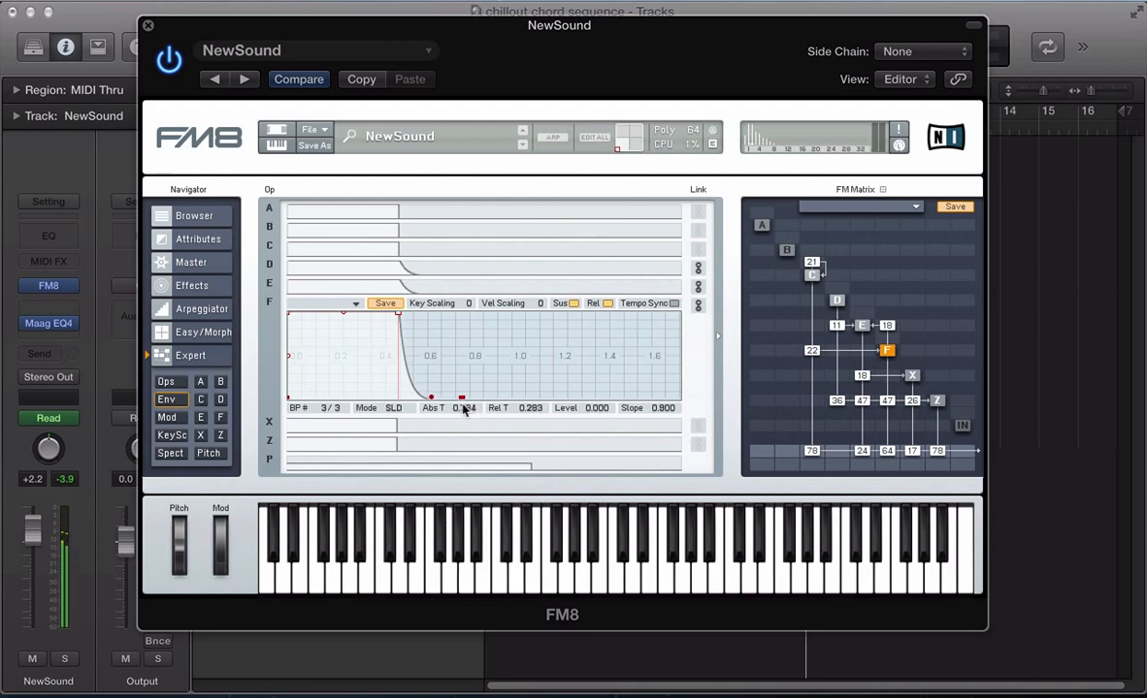
pyautogui.moveTo(464, 393); pyautogui.dragTo(442, 398)
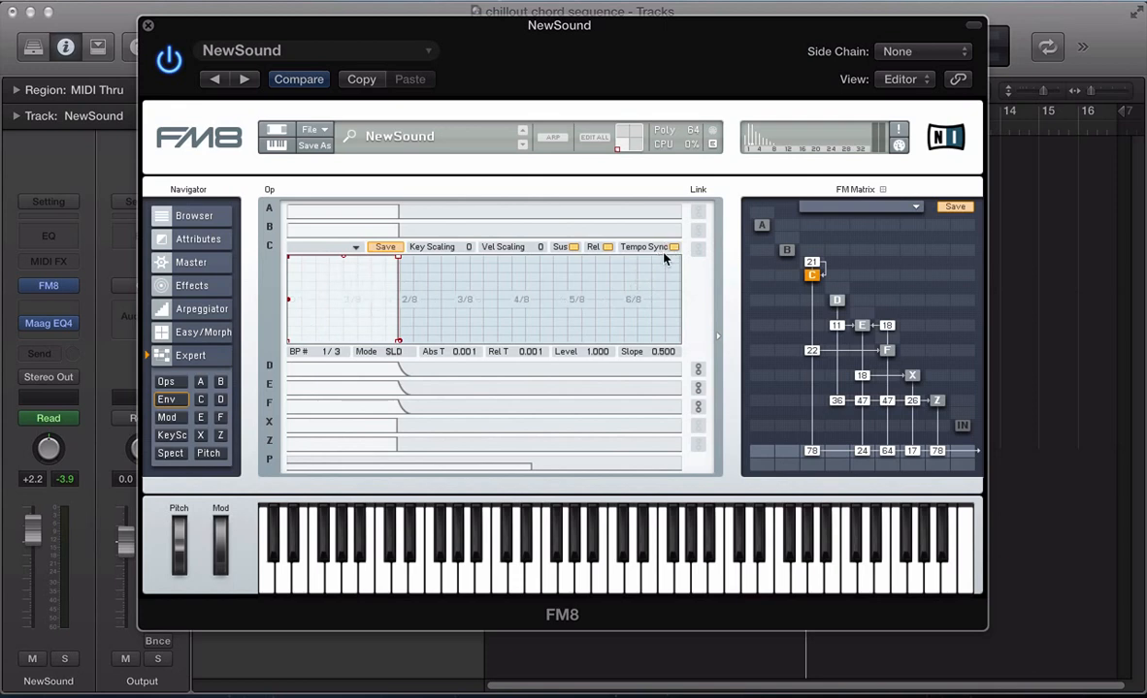
pyautogui.moveTo(615, 281)
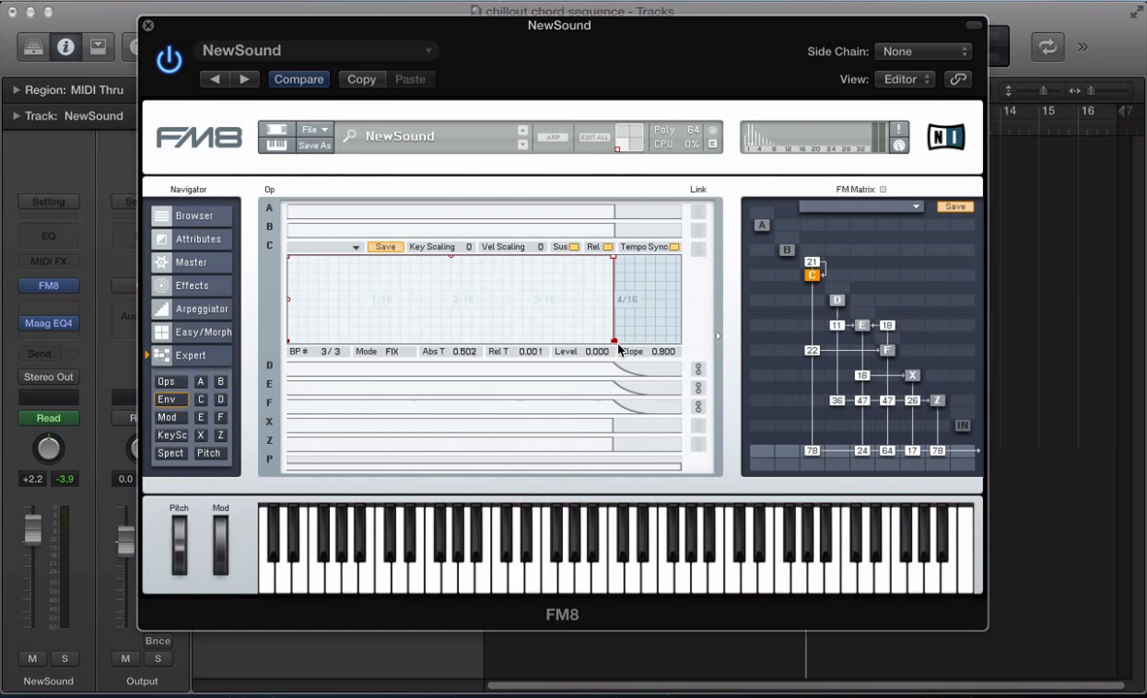
# - Stretch operator C's envelope to end at 4/16 and shape a low, brief swell
pyautogui.moveTo(615, 262); pyautogui.dragTo(653, 339)
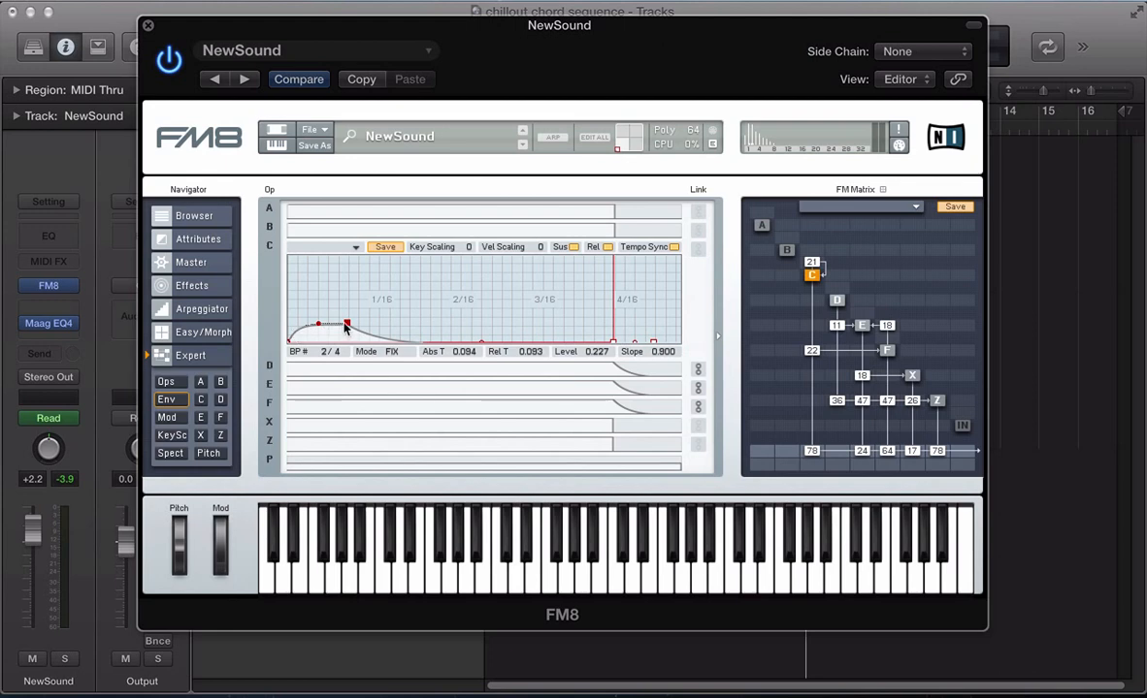
pyautogui.click(511, 582)
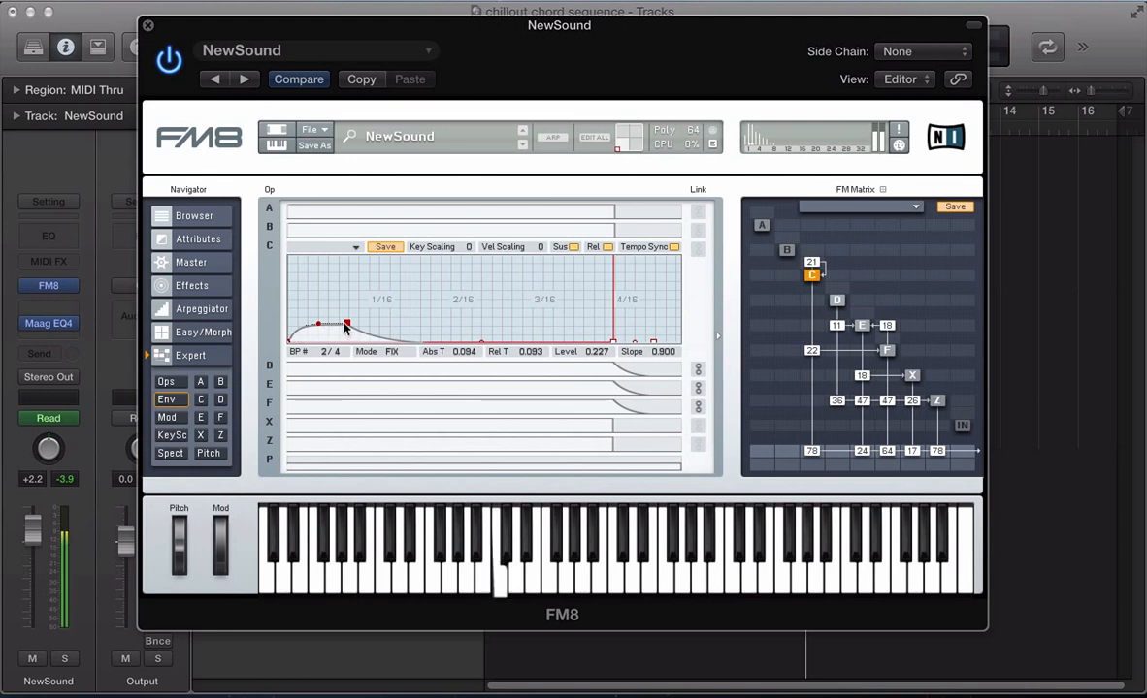
pyautogui.moveTo(346, 325); pyautogui.dragTo(347, 264)
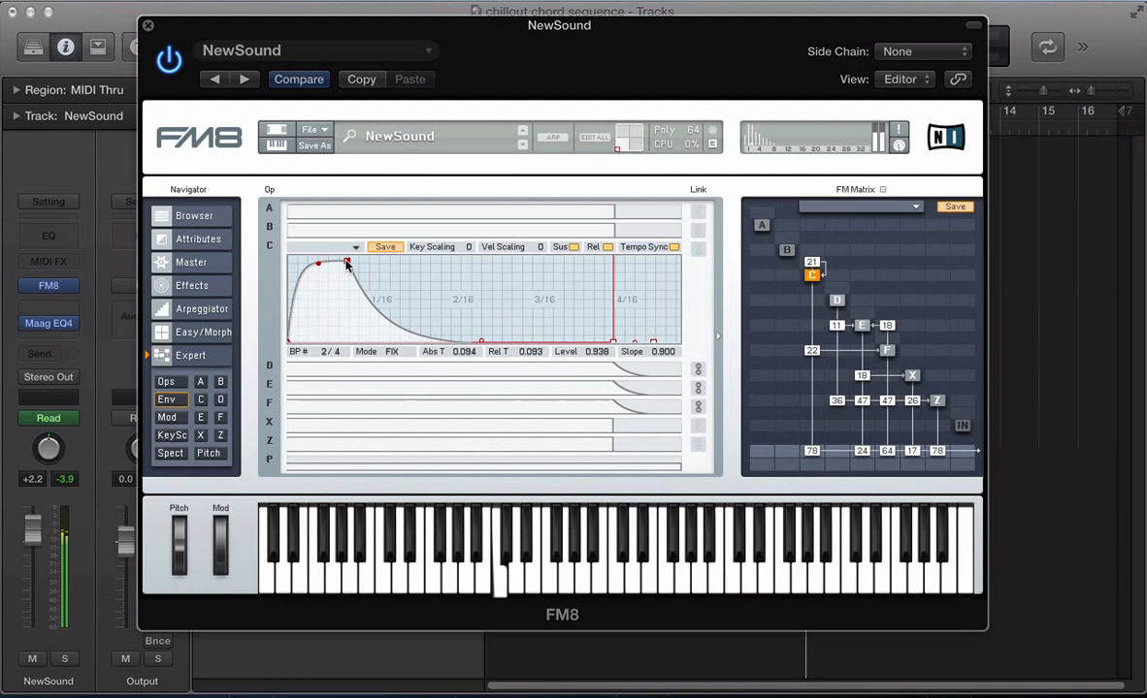
pyautogui.moveTo(348, 264); pyautogui.dragTo(348, 308)
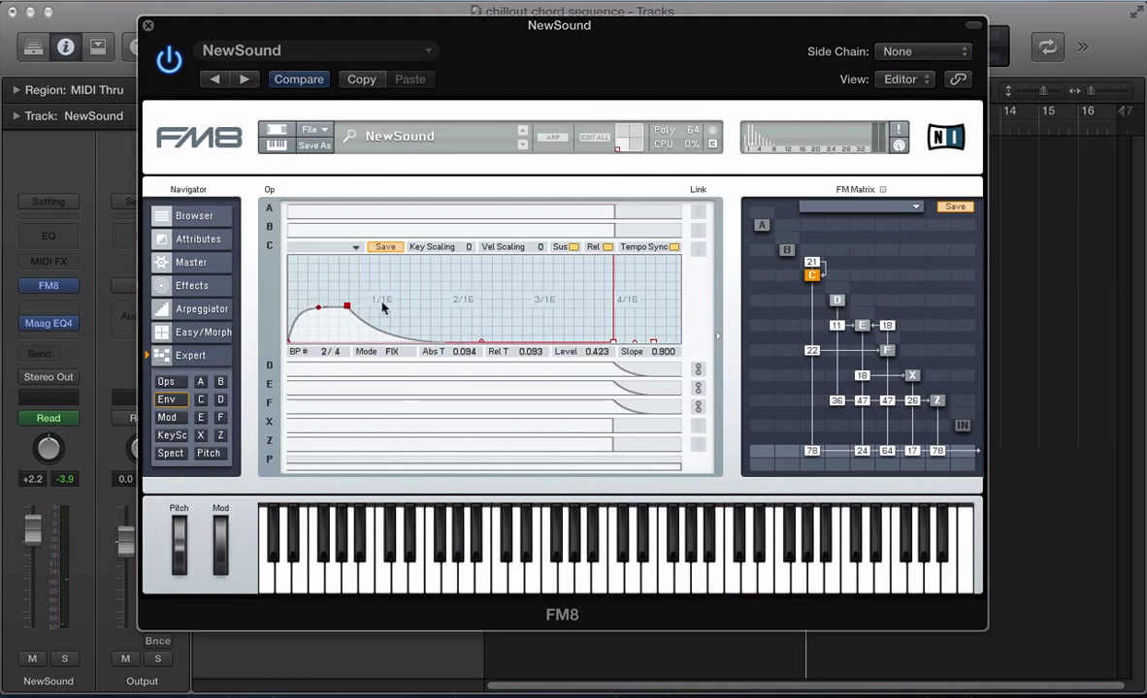
pyautogui.moveTo(346, 307); pyautogui.dragTo(296, 347)
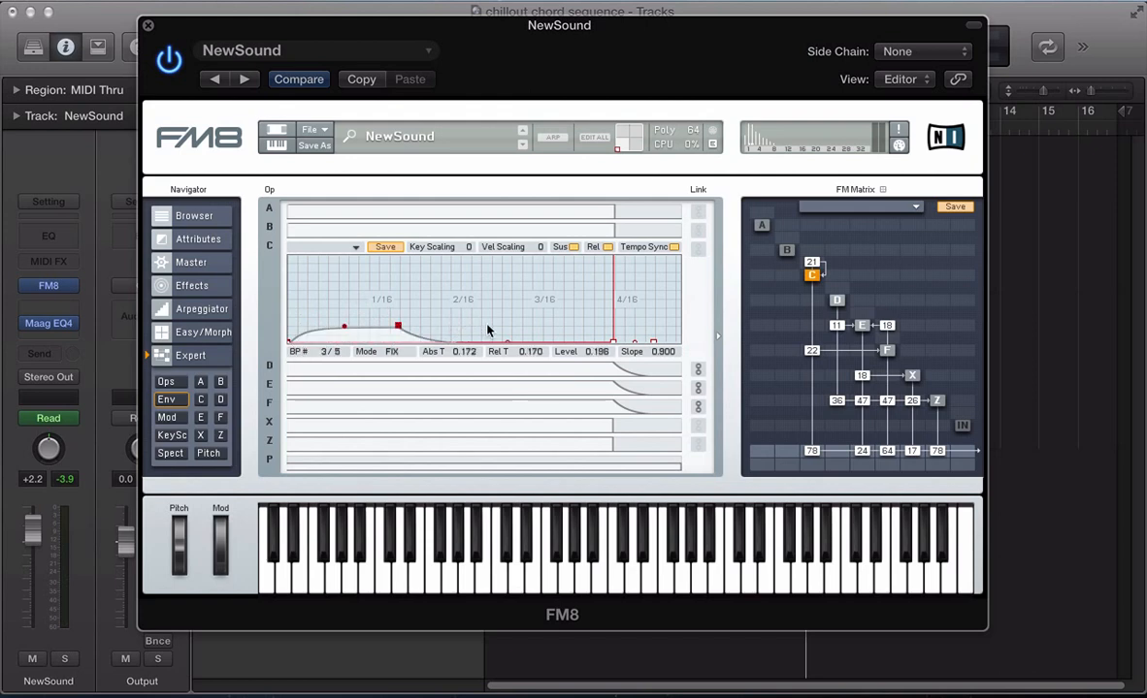
# - Drag operator C's envelope breakpoints into two sharp full-level peaks decaying to silence
pyautogui.moveTo(493, 331); pyautogui.dragTo(560, 318)
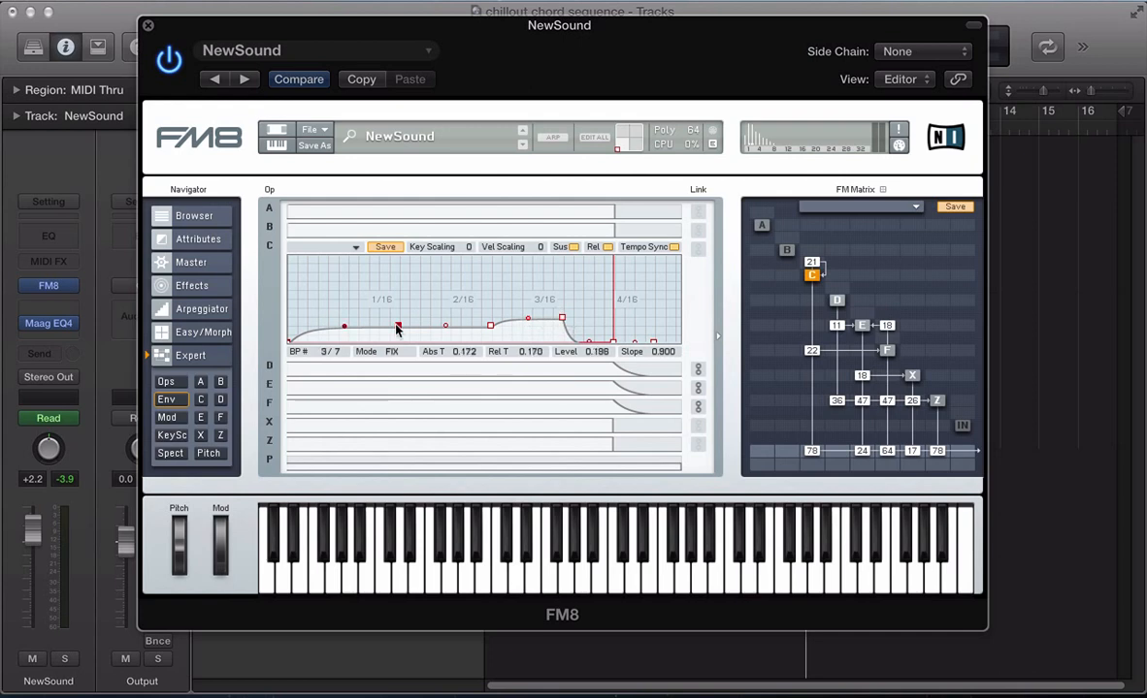
pyautogui.moveTo(398, 325); pyautogui.dragTo(366, 327)
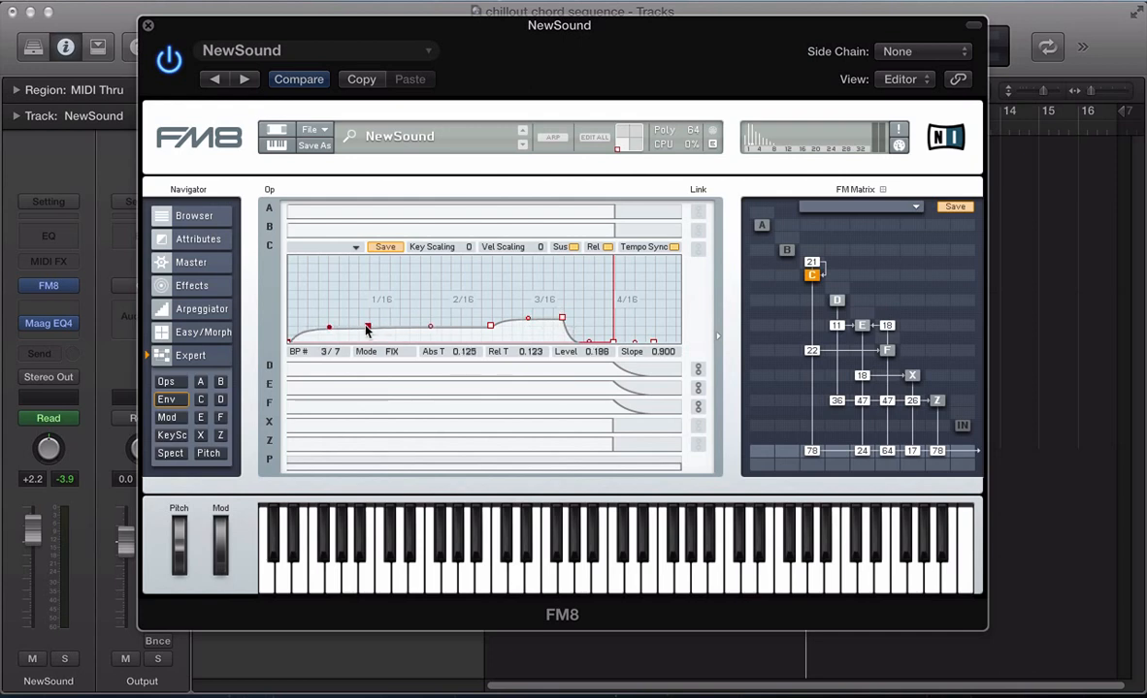
pyautogui.moveTo(367, 327); pyautogui.dragTo(357, 287)
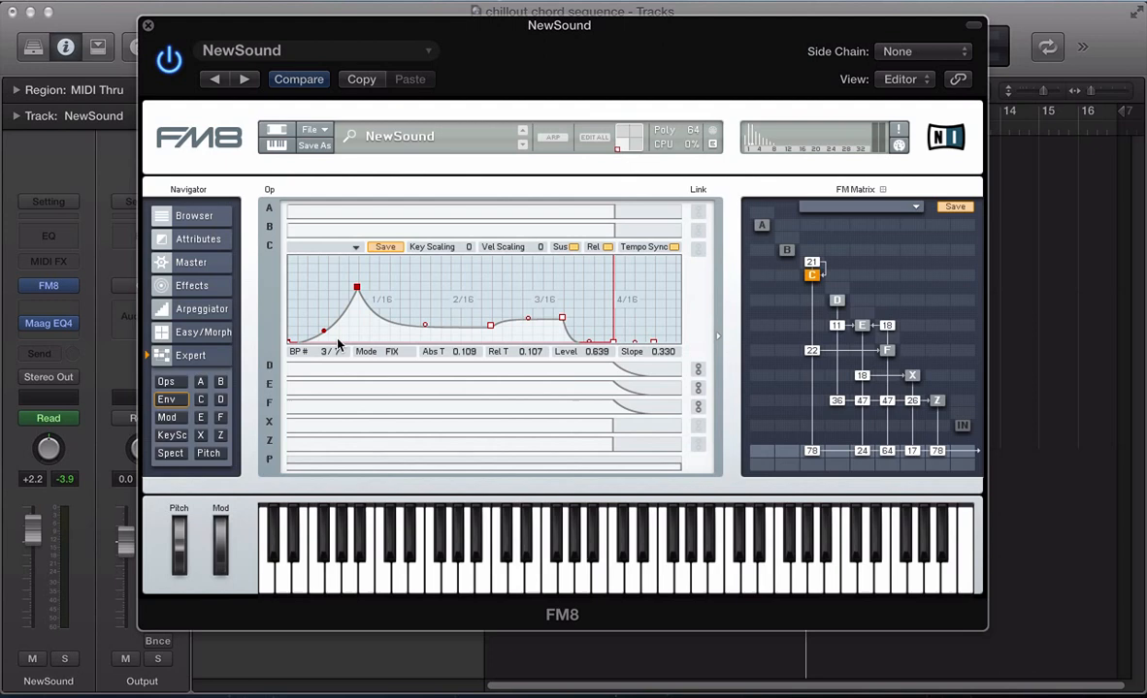
pyautogui.moveTo(356, 288); pyautogui.dragTo(346, 258)
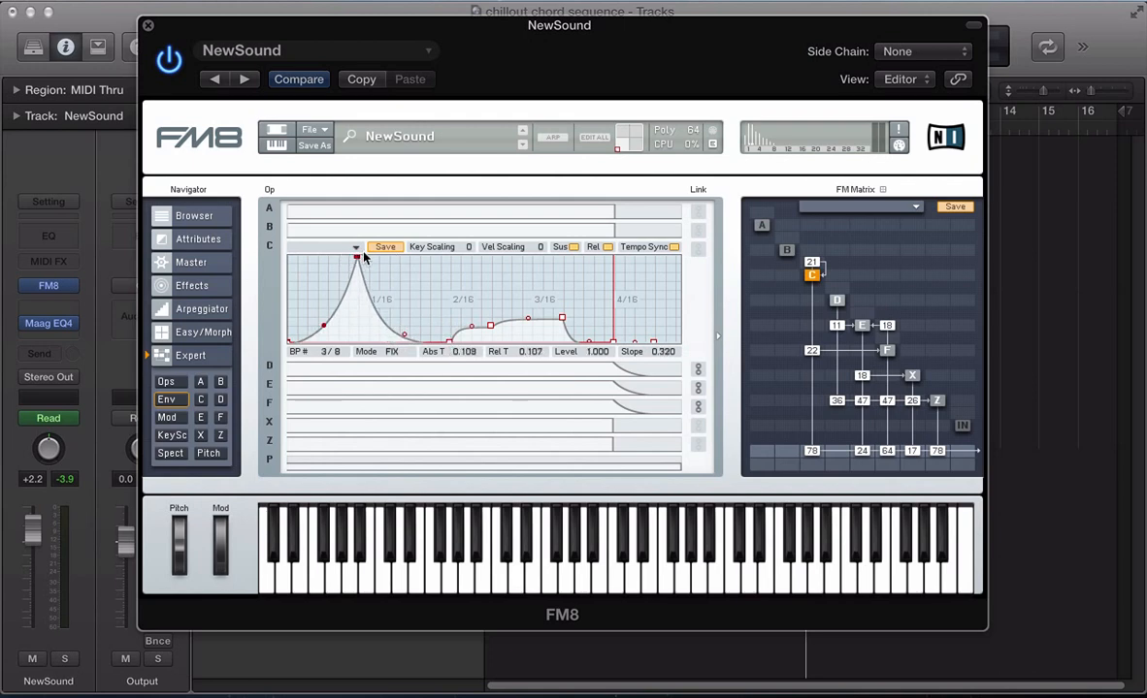
pyautogui.moveTo(360, 257); pyautogui.dragTo(369, 259)
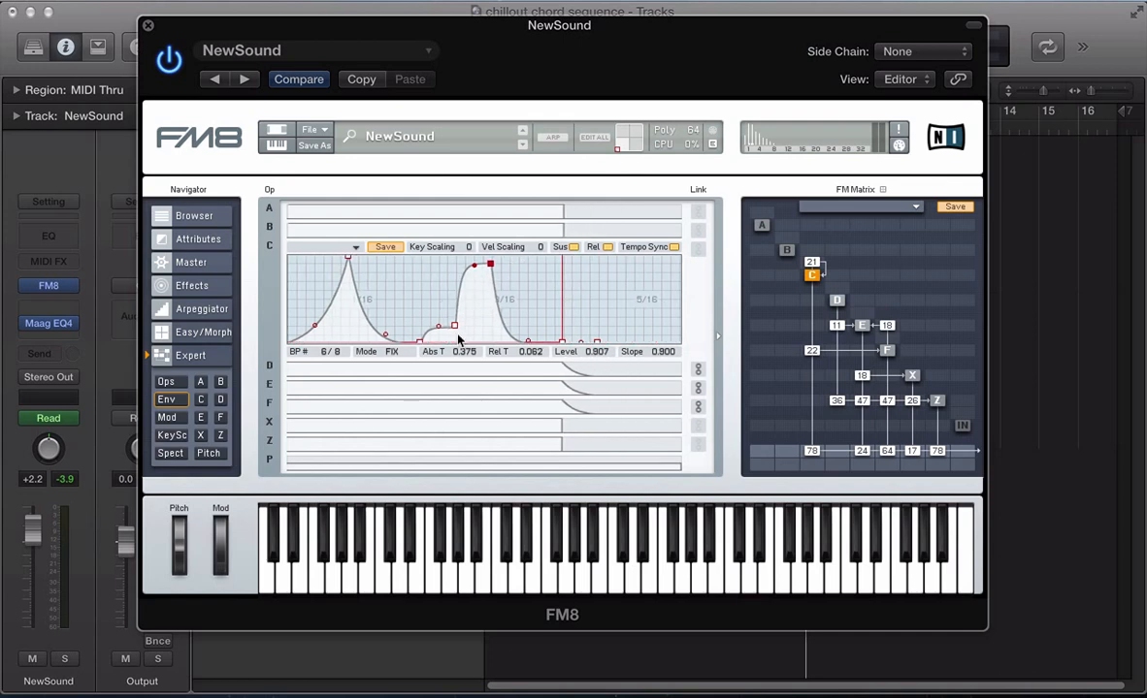
pyautogui.moveTo(454, 325); pyautogui.dragTo(438, 339)
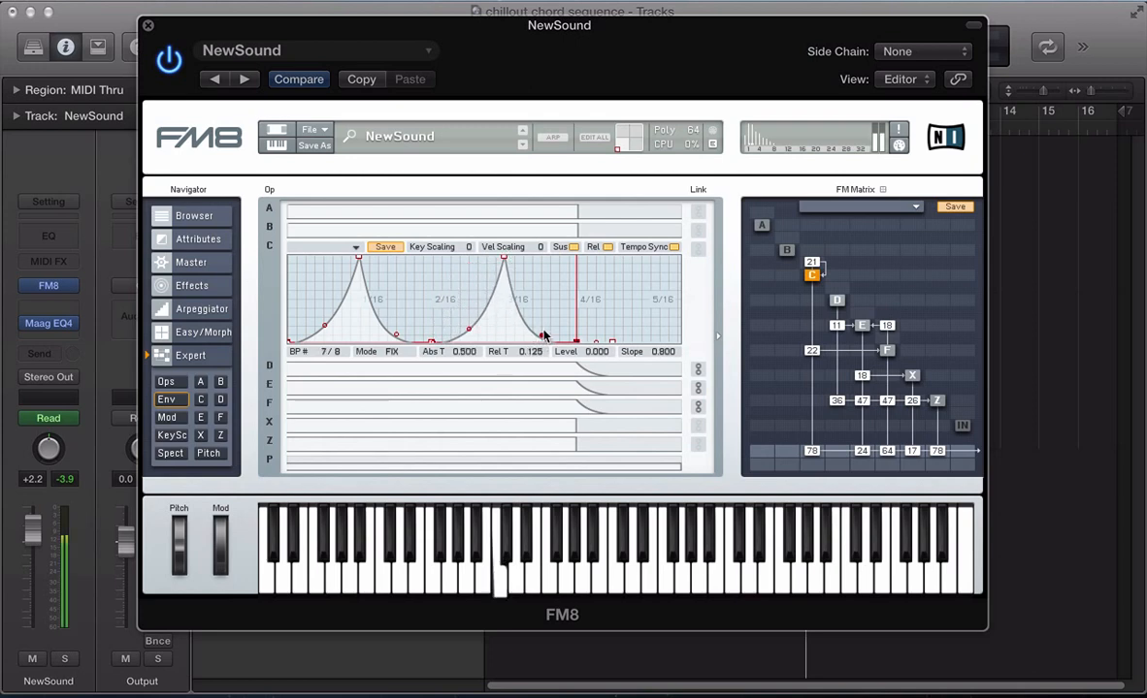
pyautogui.moveTo(768, 326)
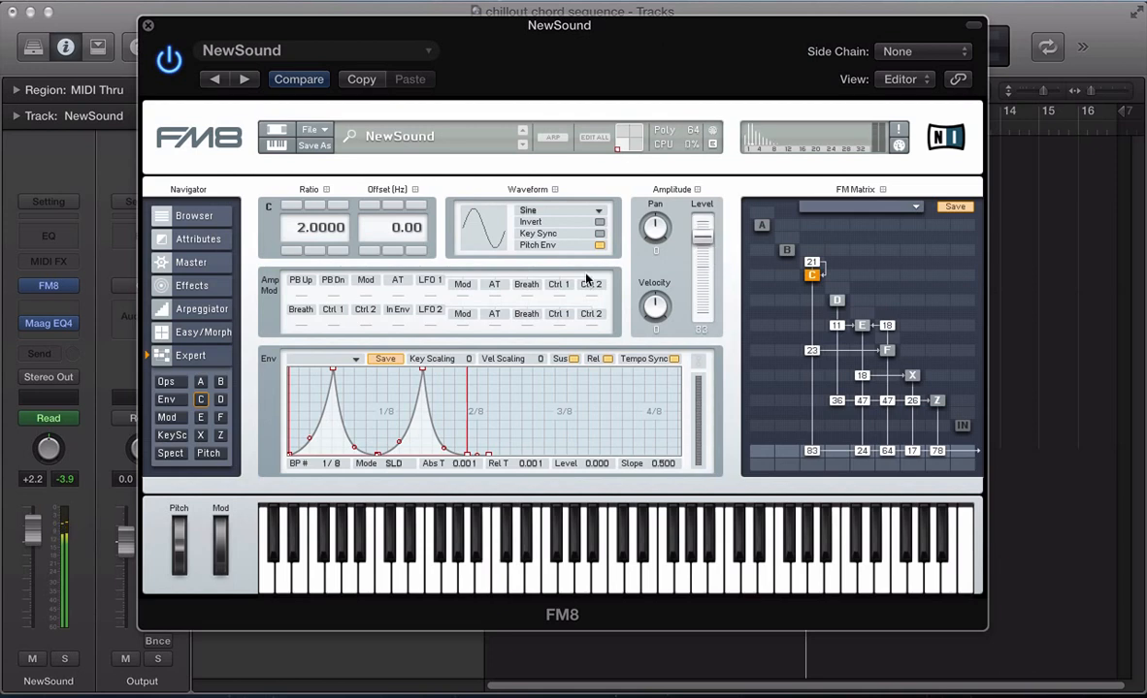
# - Return to the envelope overview and expand operator X's envelope
pyautogui.click(167, 381)
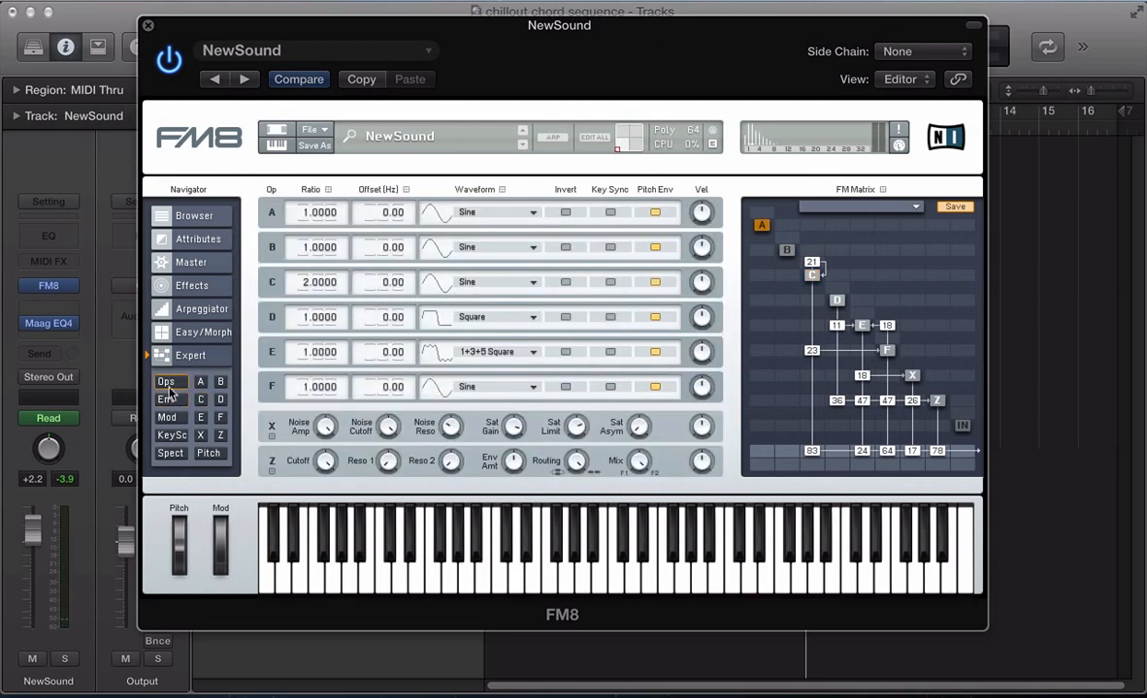
pyautogui.click(168, 399)
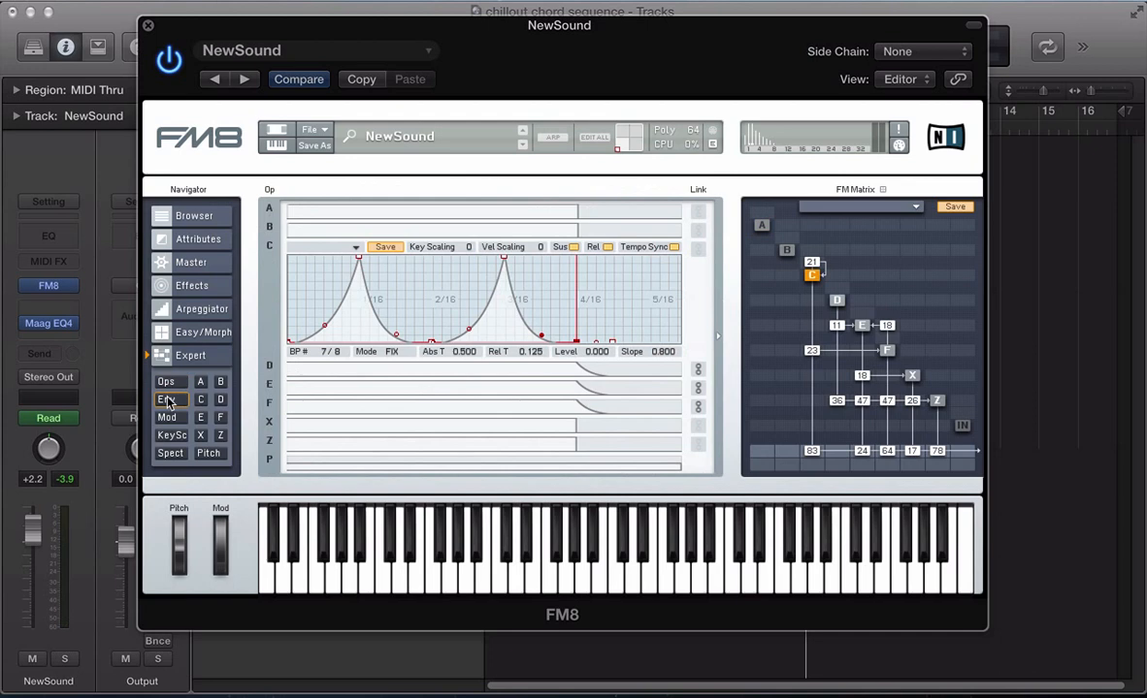
pyautogui.moveTo(487, 429)
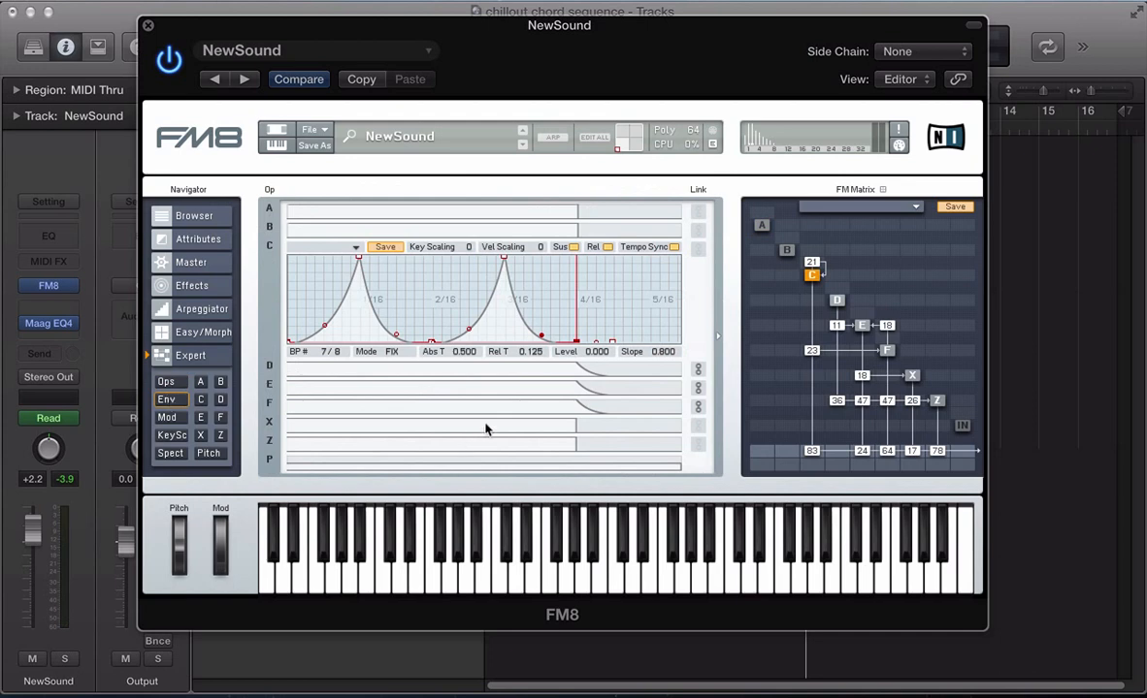
pyautogui.click(220, 434)
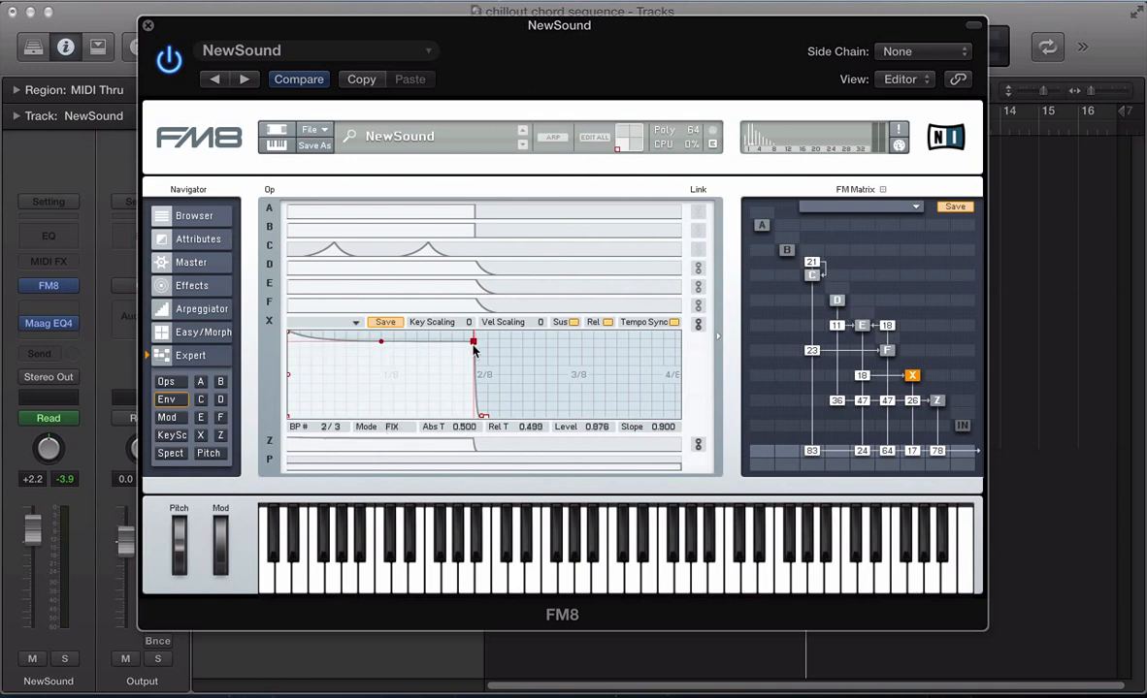
# - Flatten operator X's envelope, add a breakpoint, and raise it into a full-level early peak
pyautogui.moveTo(473, 341); pyautogui.dragTo(474, 417)
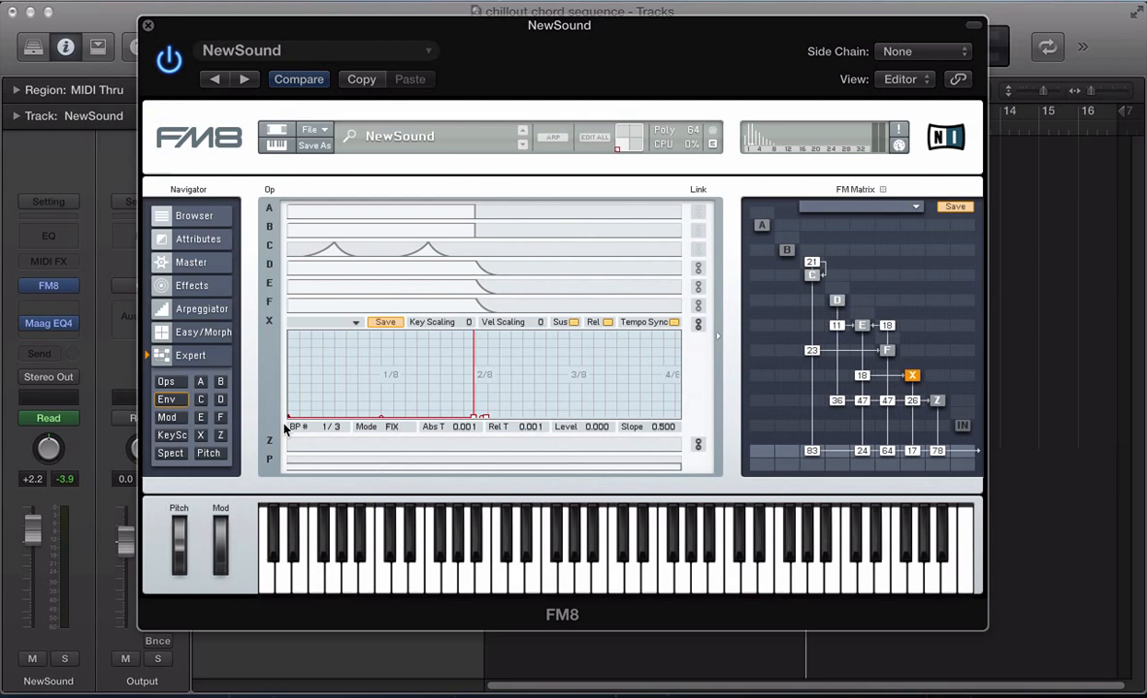
pyautogui.moveTo(336, 376)
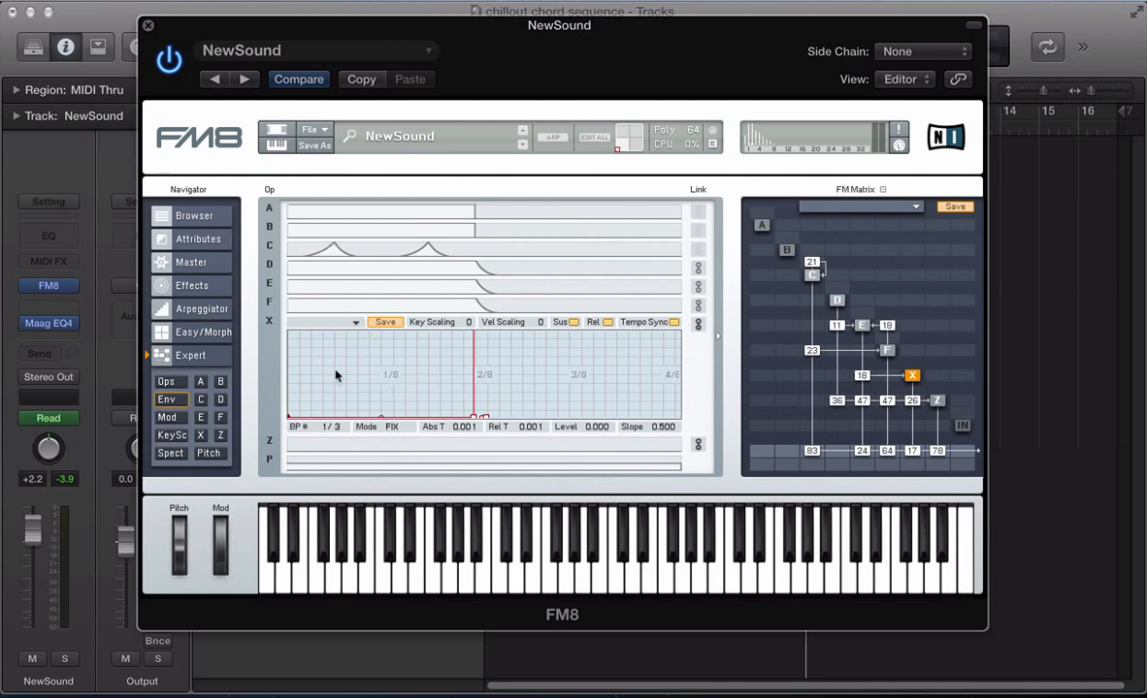
pyautogui.moveTo(336, 376); pyautogui.dragTo(378, 375)
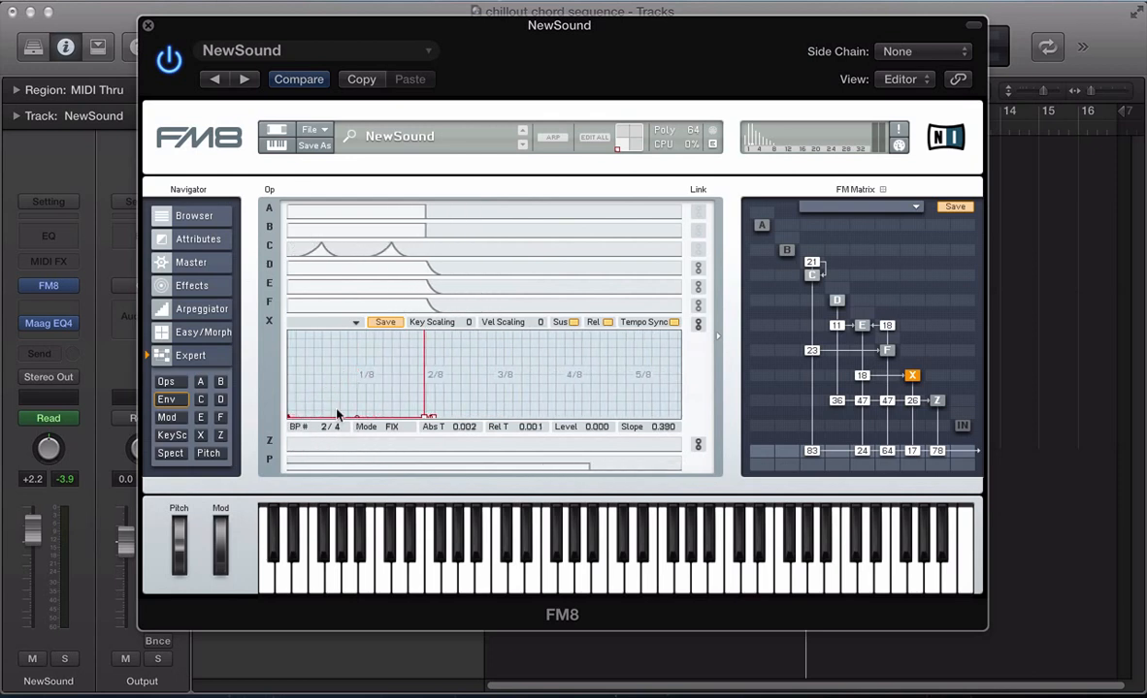
pyautogui.moveTo(339, 415); pyautogui.dragTo(371, 389)
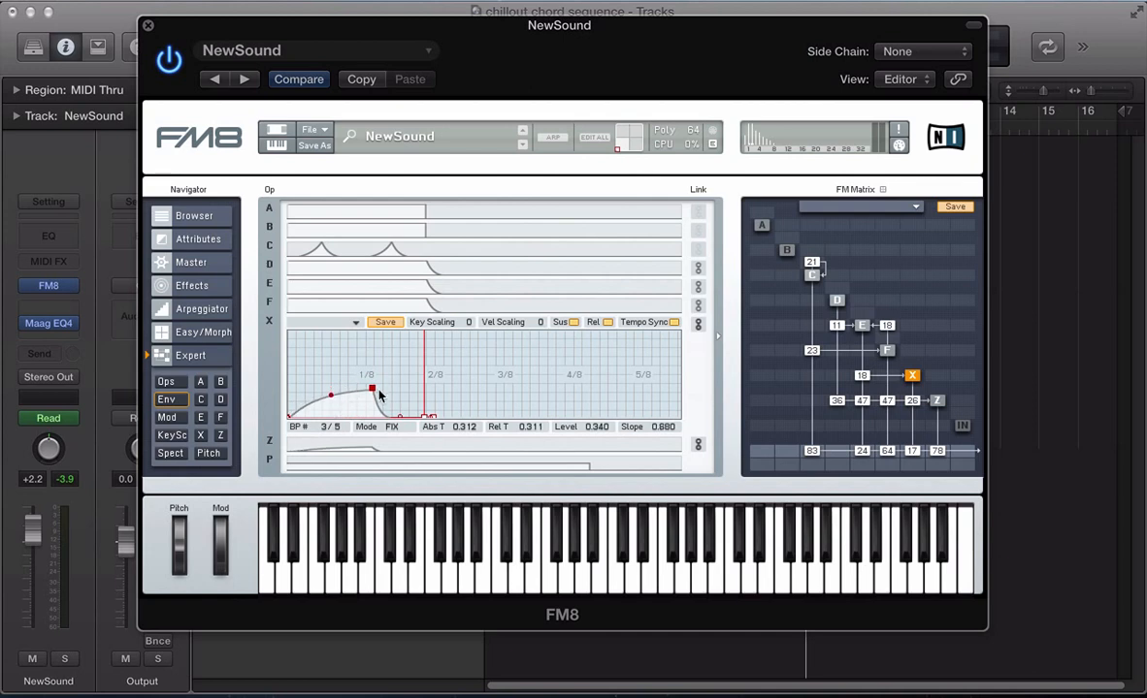
pyautogui.moveTo(372, 388); pyautogui.dragTo(355, 334)
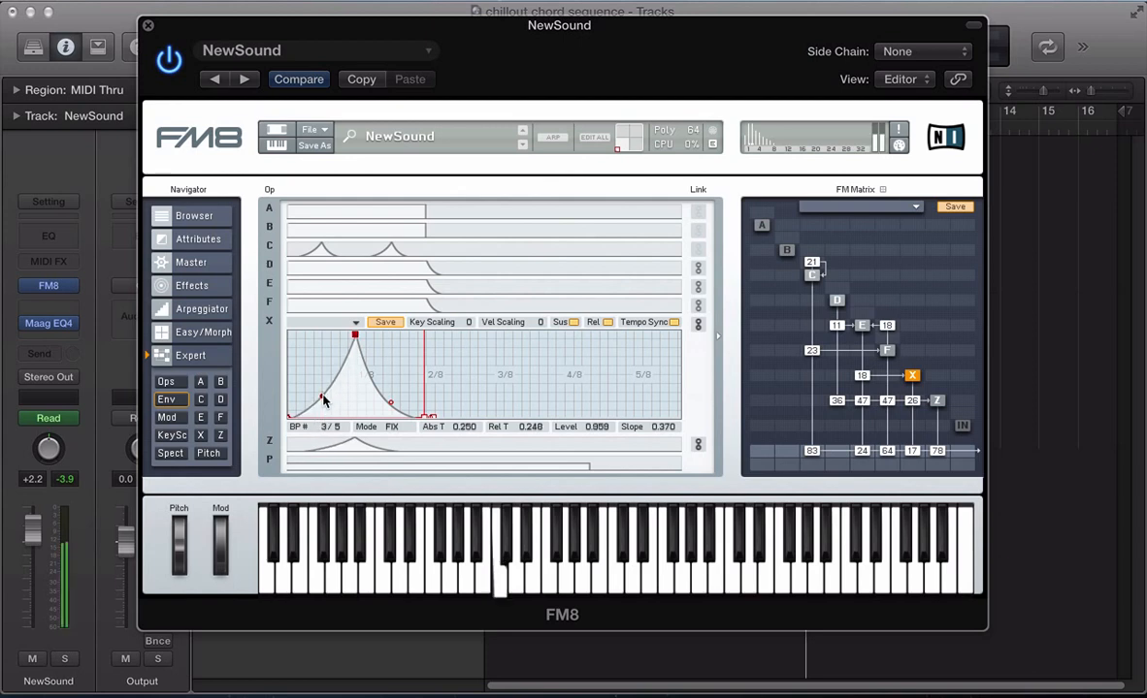
pyautogui.moveTo(325, 400); pyautogui.dragTo(357, 337)
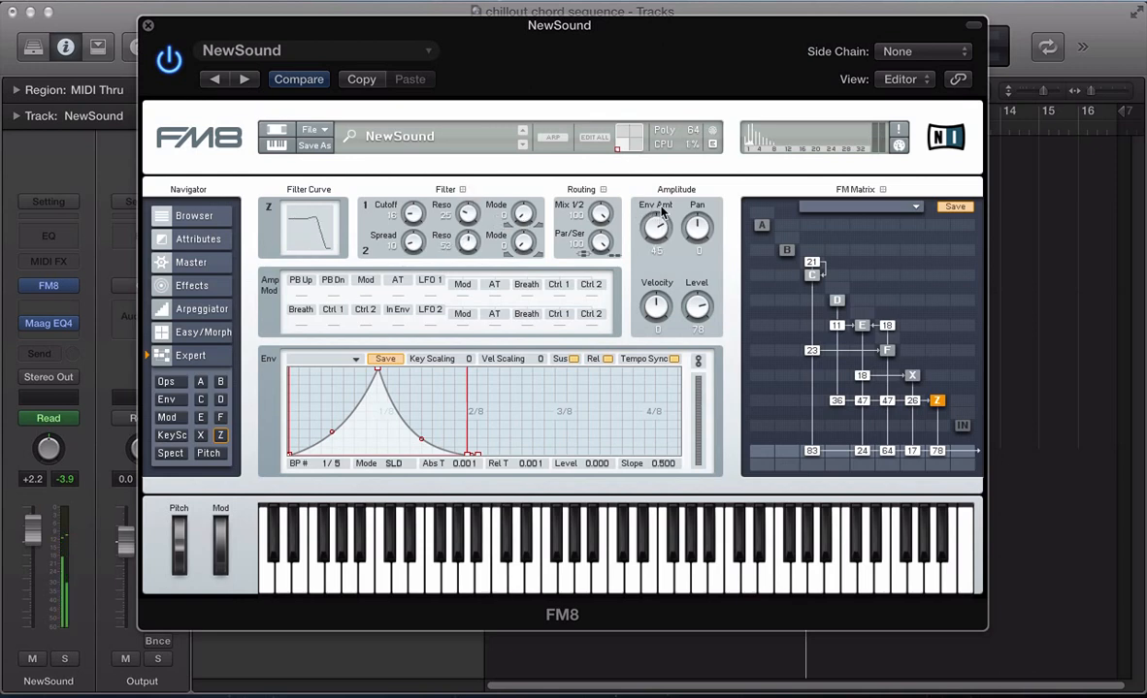
# - Raise the Z filter's Env Amt knob from 45 to about 50
pyautogui.moveTo(657, 228); pyautogui.dragTo(657, 213)
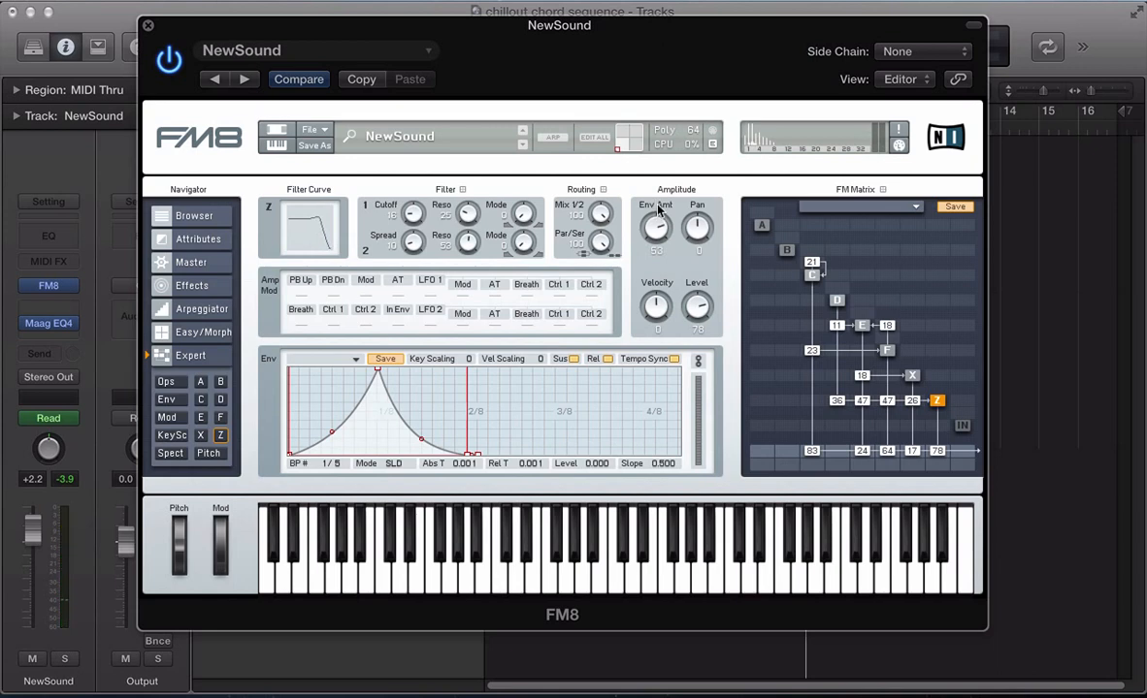
pyautogui.moveTo(655, 228); pyautogui.dragTo(656, 243)
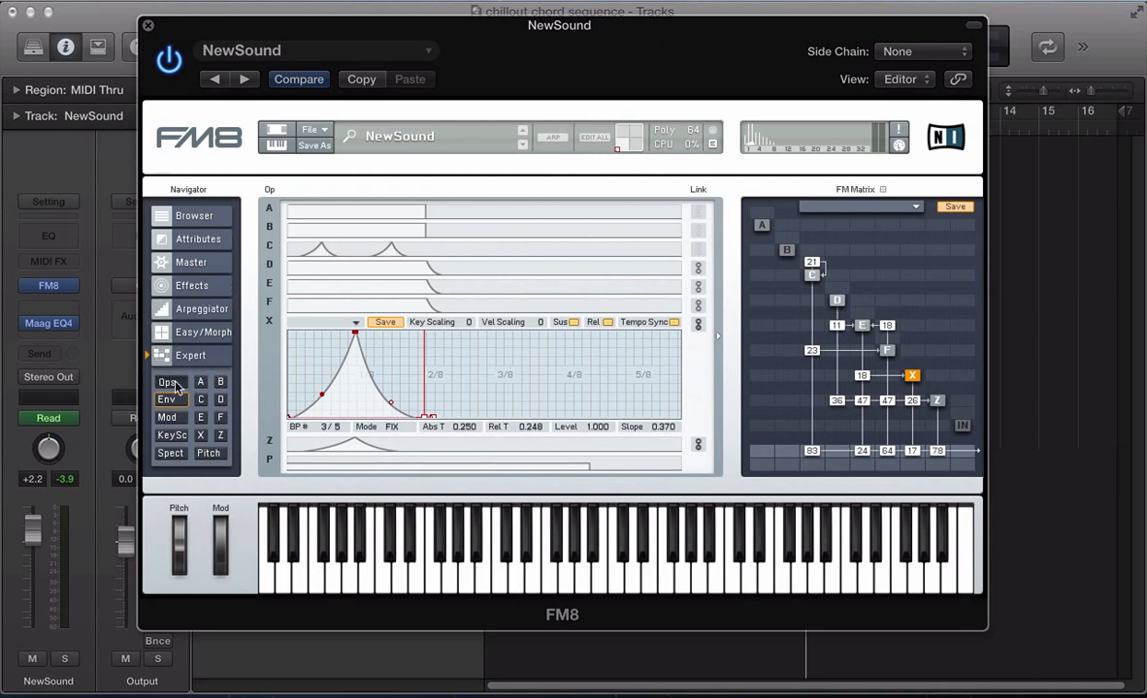
# - Return to operator Z's filter settings and set its velocity amount to 48
pyautogui.click(220, 434)
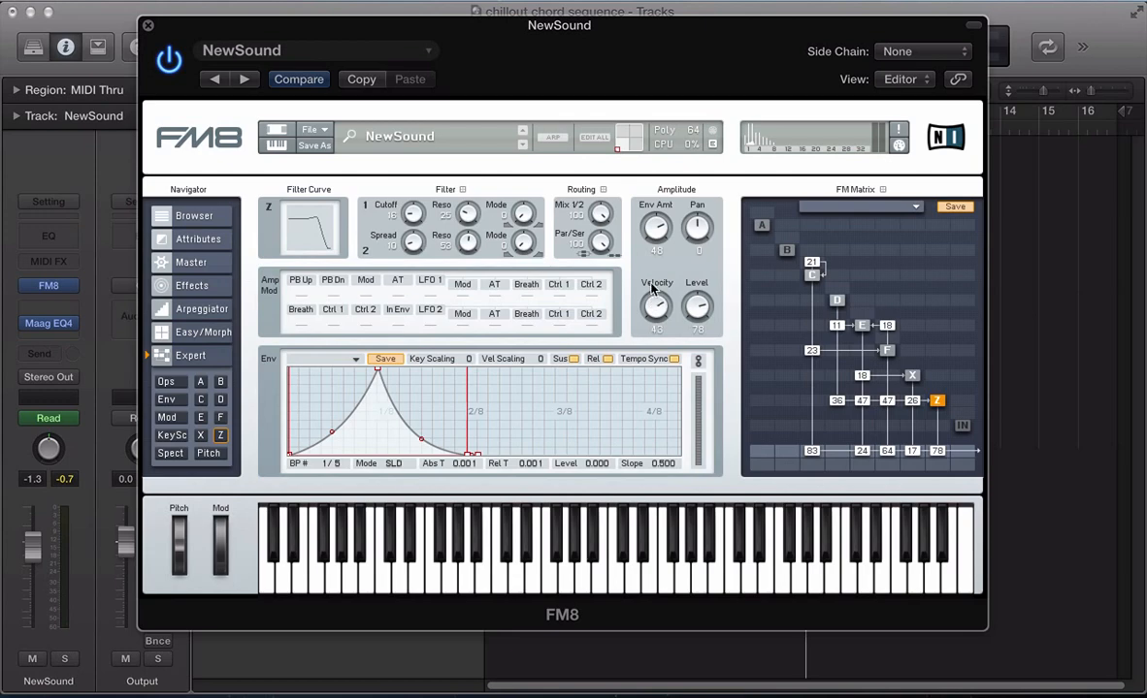
pyautogui.click(149, 27)
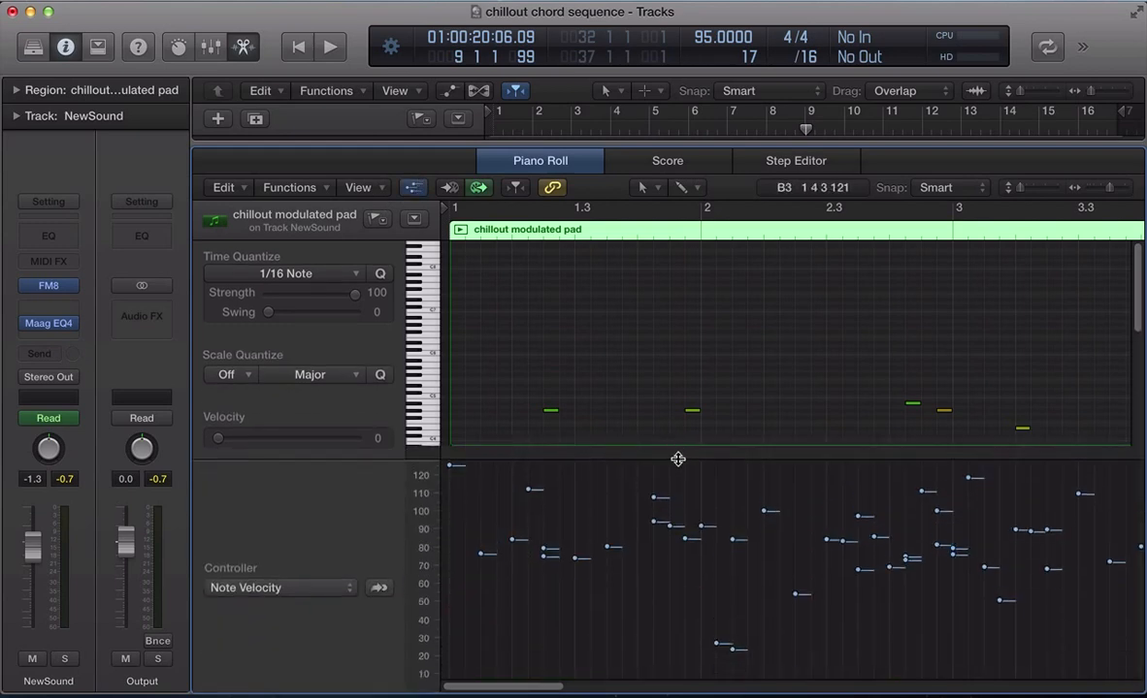
# - Reopen the FM8 plug-in window from the channel strip slot
pyautogui.click(329, 46)
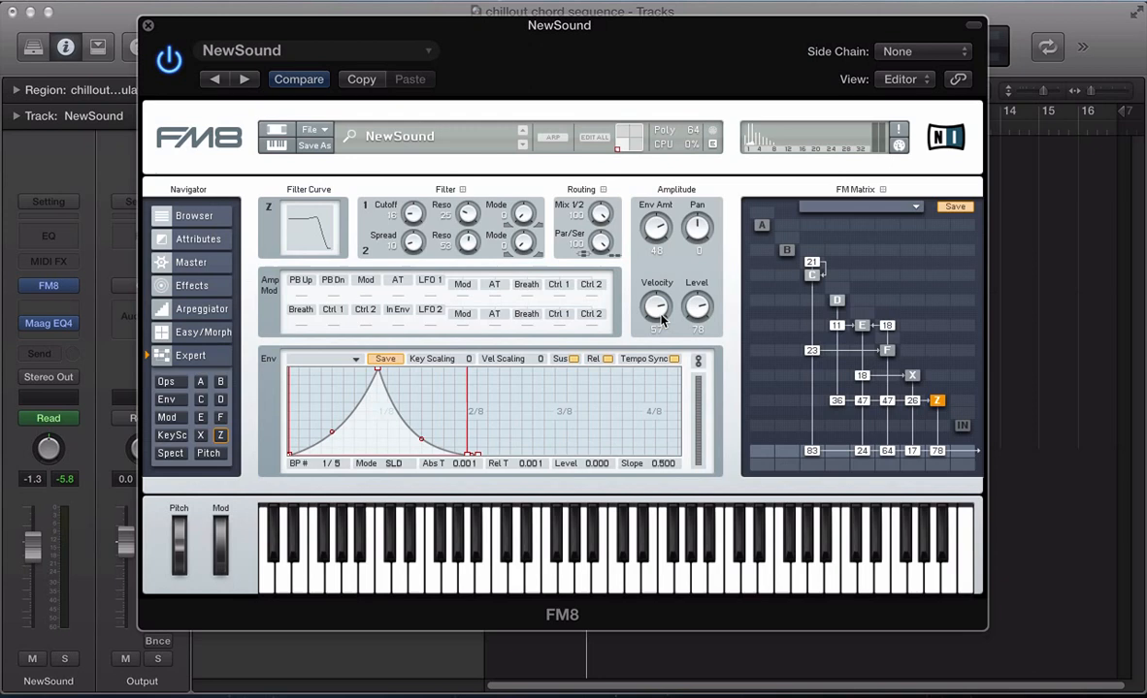
pyautogui.moveTo(657, 321)
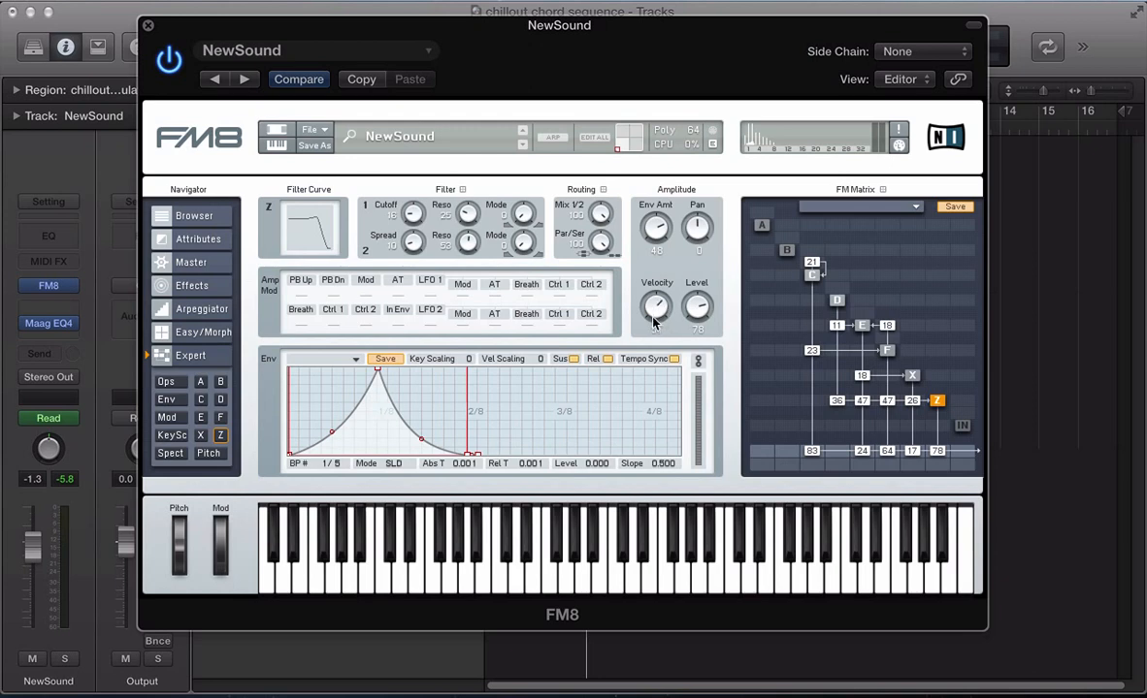
# - Drag the Z filter's Velocity knob to 56
pyautogui.moveTo(657, 306); pyautogui.dragTo(665, 296)
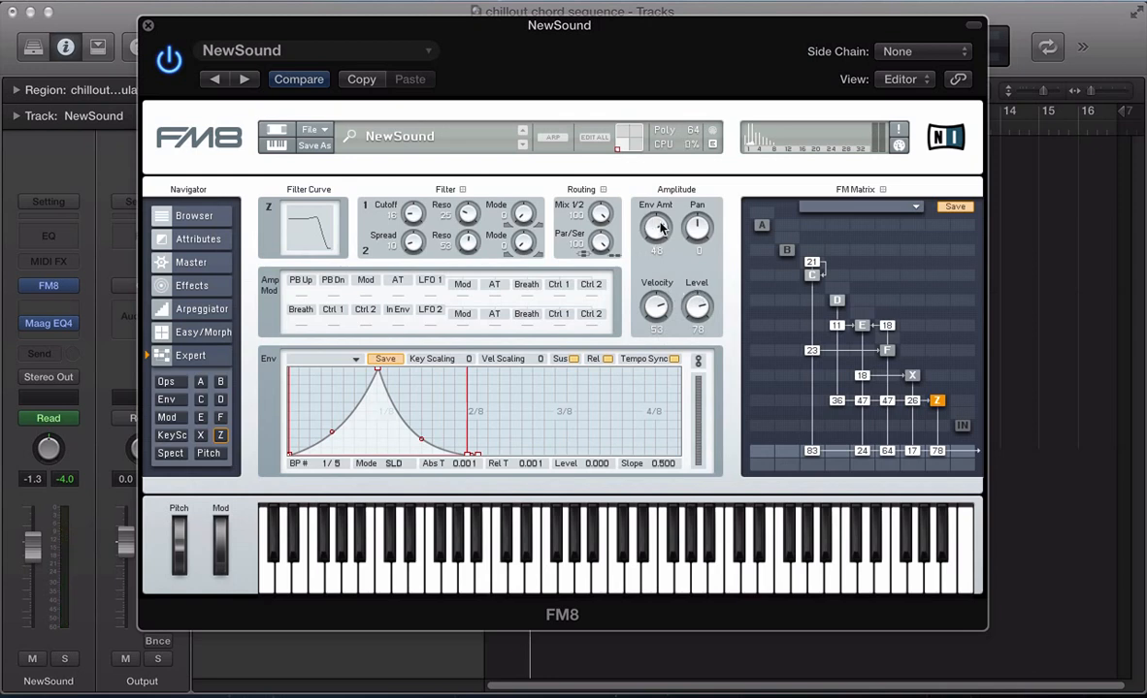
pyautogui.moveTo(593, 243)
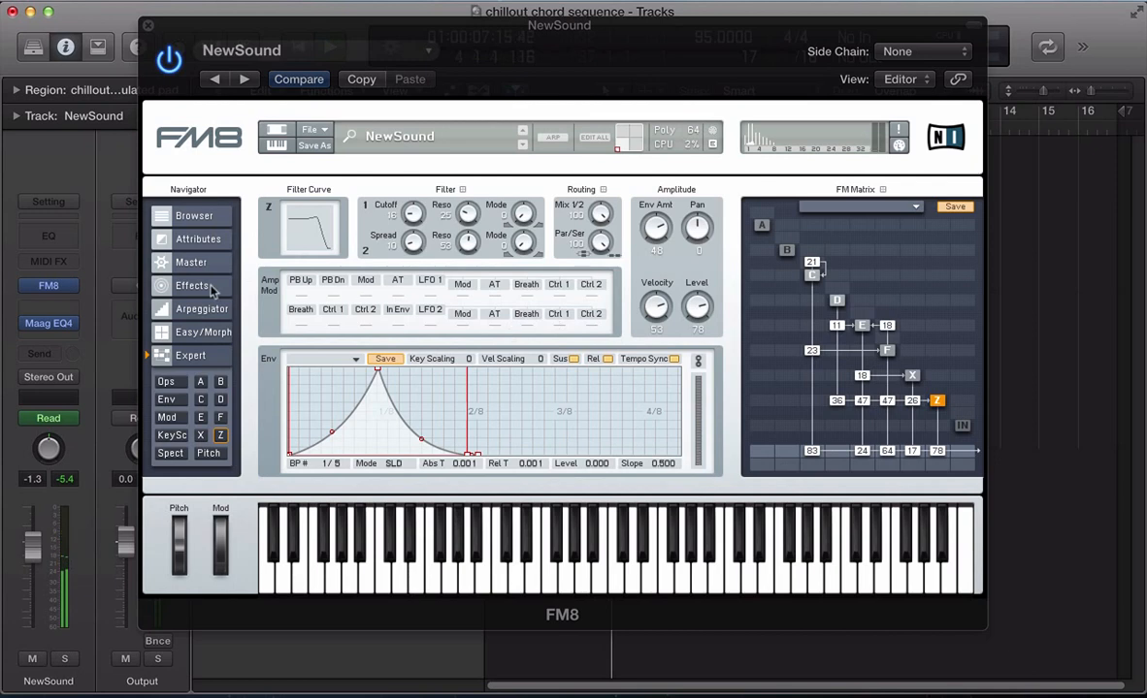
# - In Effects, enable the flanger with rate 33 and colour 64, and set reverb treble to 80
pyautogui.click(191, 285)
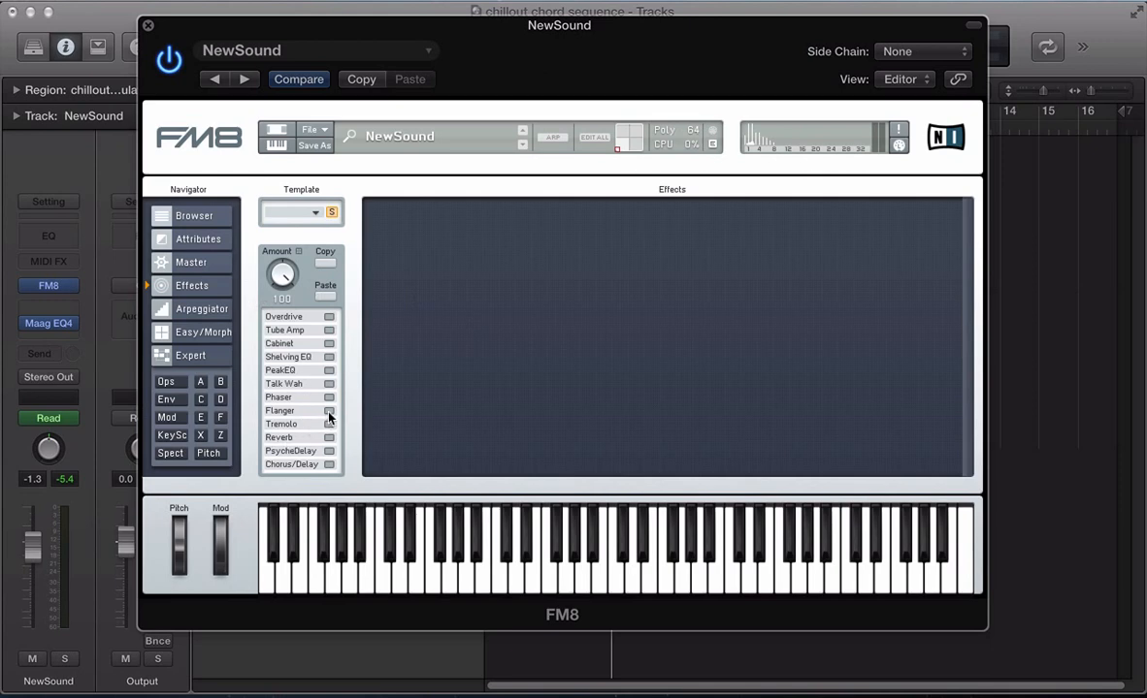
pyautogui.click(328, 411)
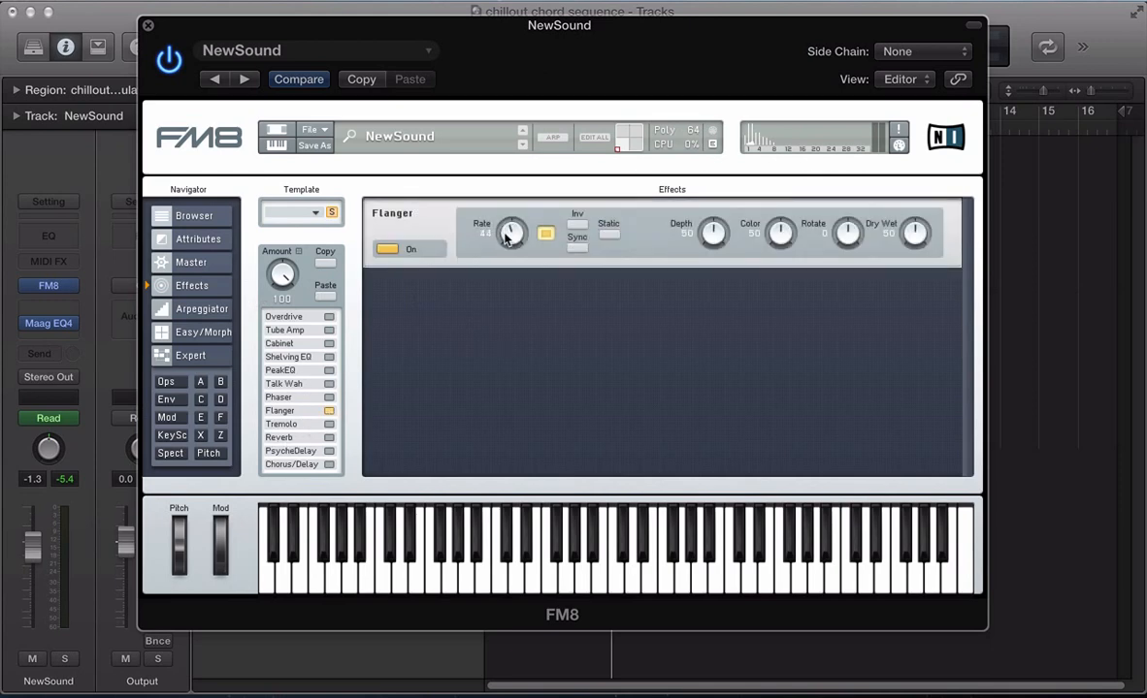
pyautogui.moveTo(512, 233); pyautogui.dragTo(511, 247)
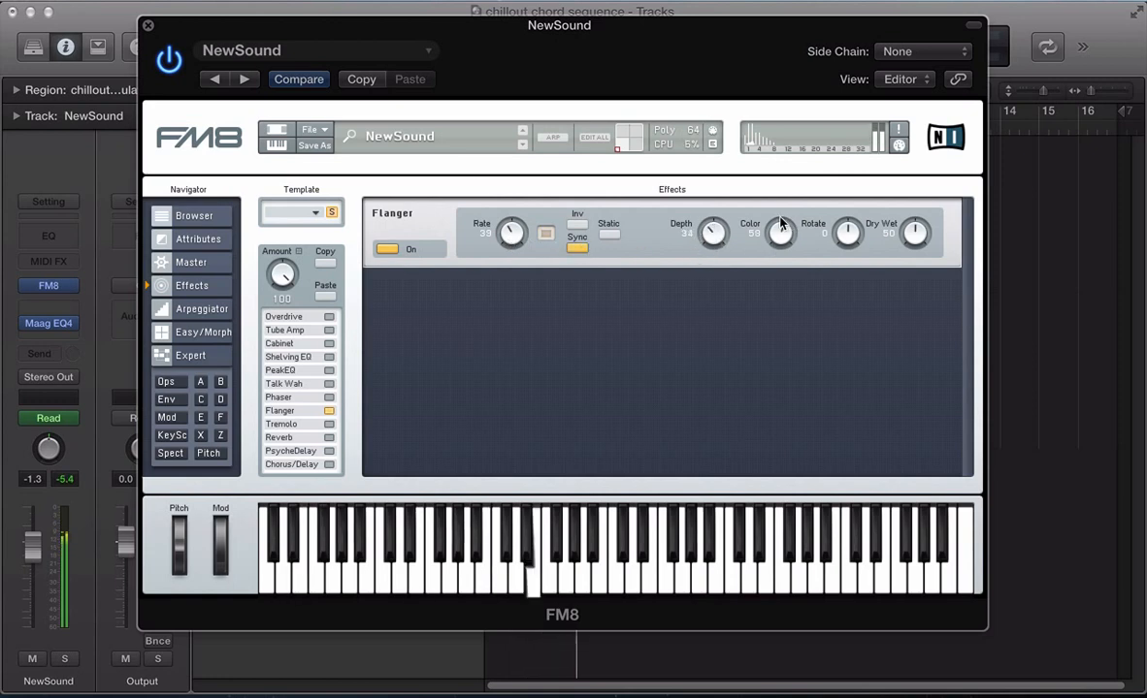
pyautogui.moveTo(913, 232); pyautogui.dragTo(912, 243)
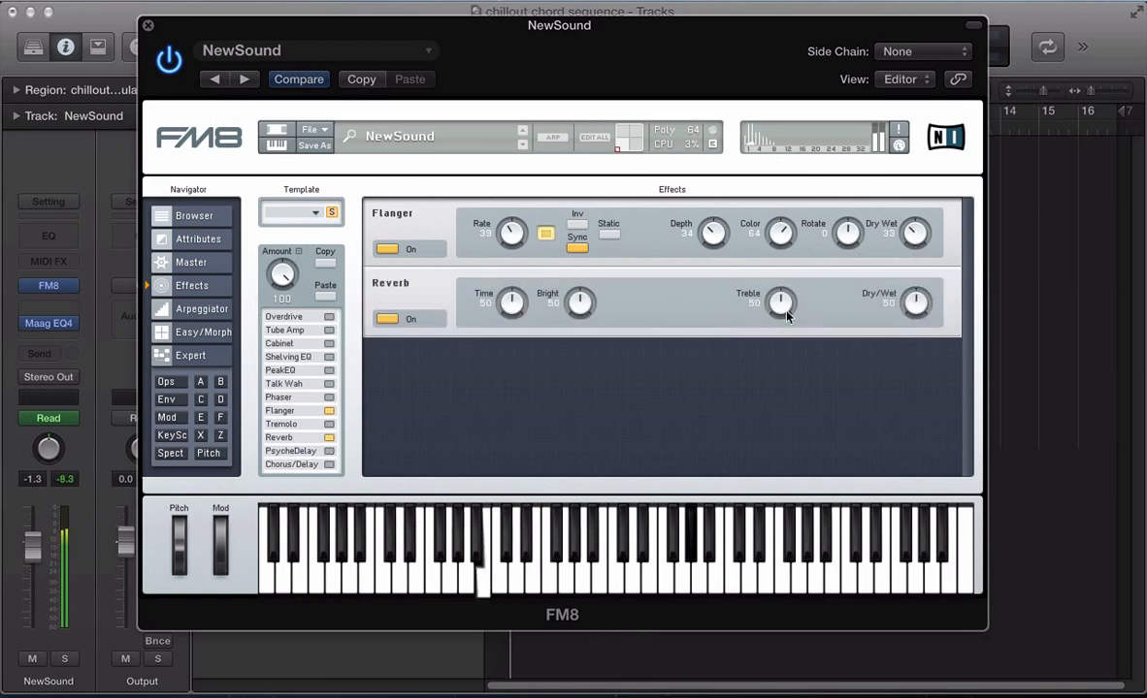
pyautogui.moveTo(781, 302); pyautogui.dragTo(781, 276)
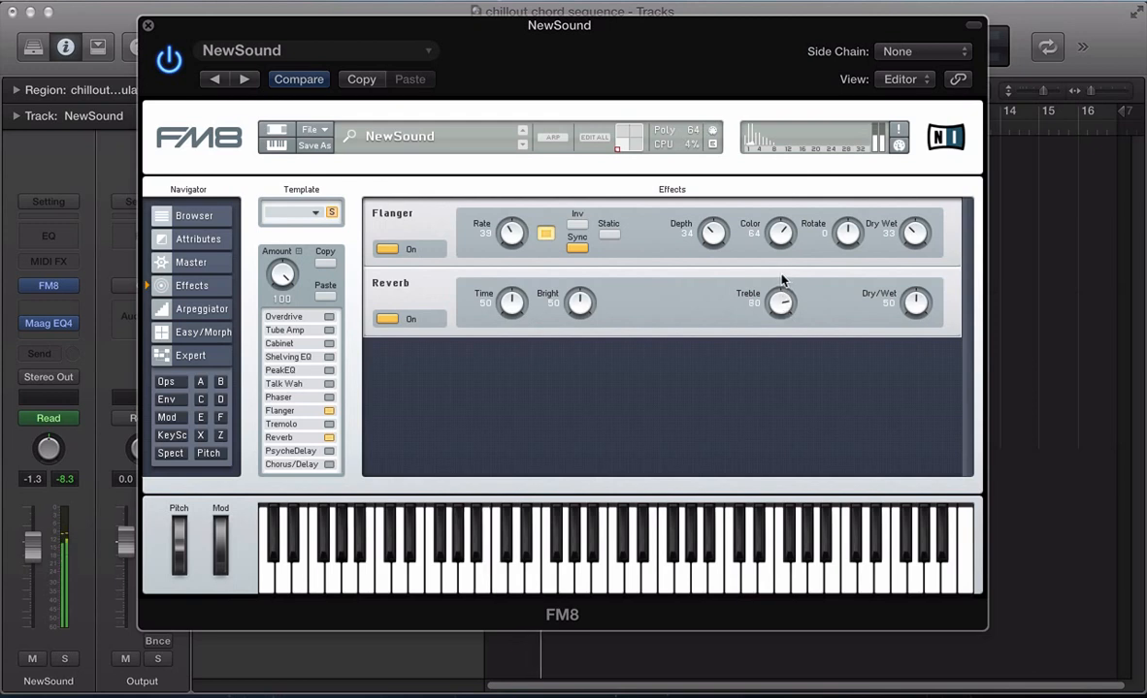